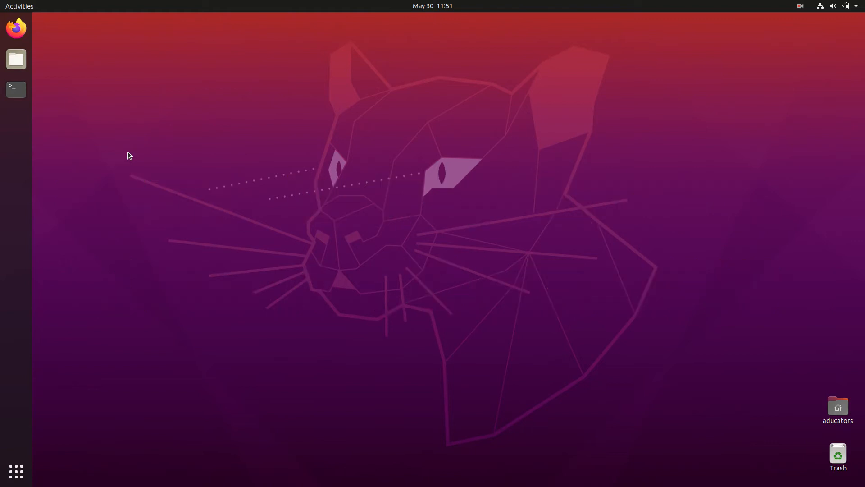
Step: In a terminal, cd into workspace/gtkTutorial and start vim on container.c
{"action": "left_click", "coordinate": [15, 90]}
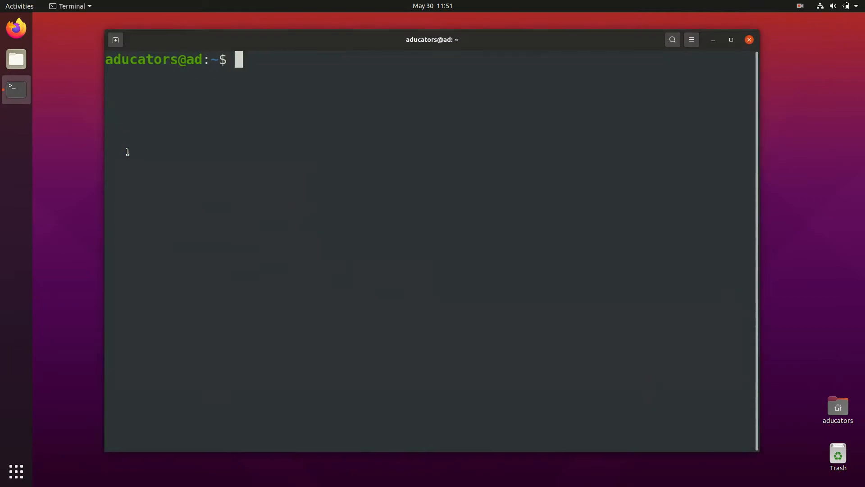
{"action": "type", "text": "cd workspace/gtkTutorial/"}
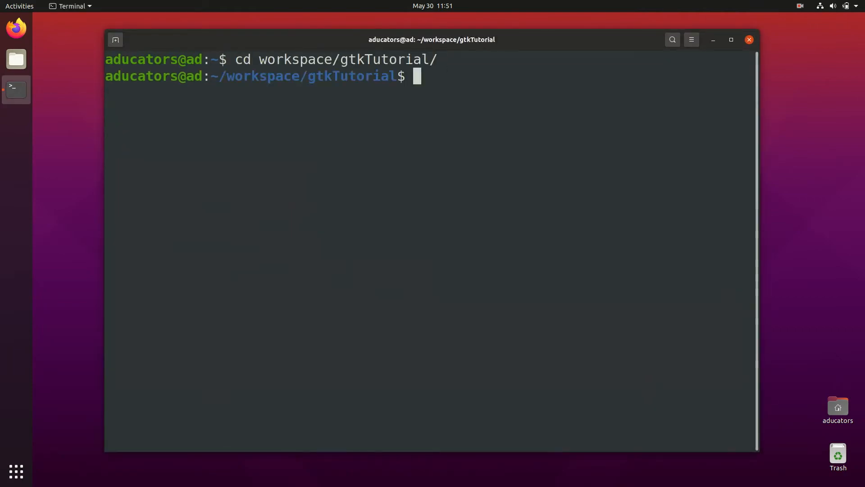
{"action": "type", "text": "vim"}
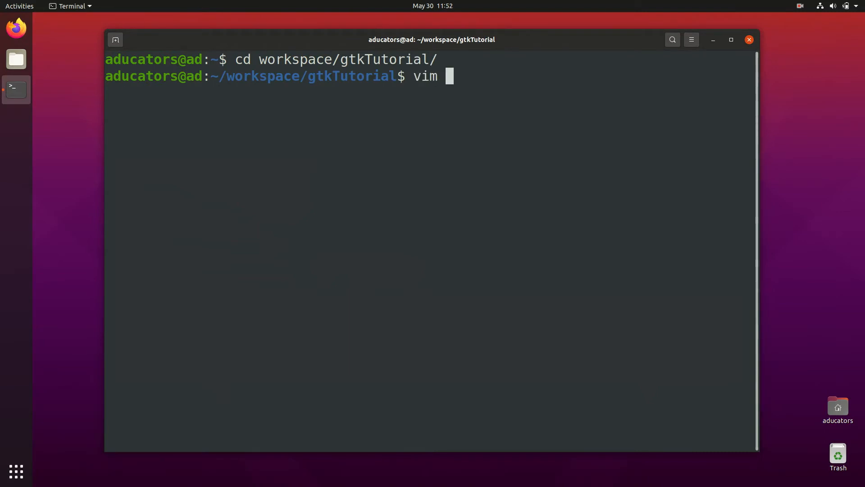
{"action": "type", "text": "con"}
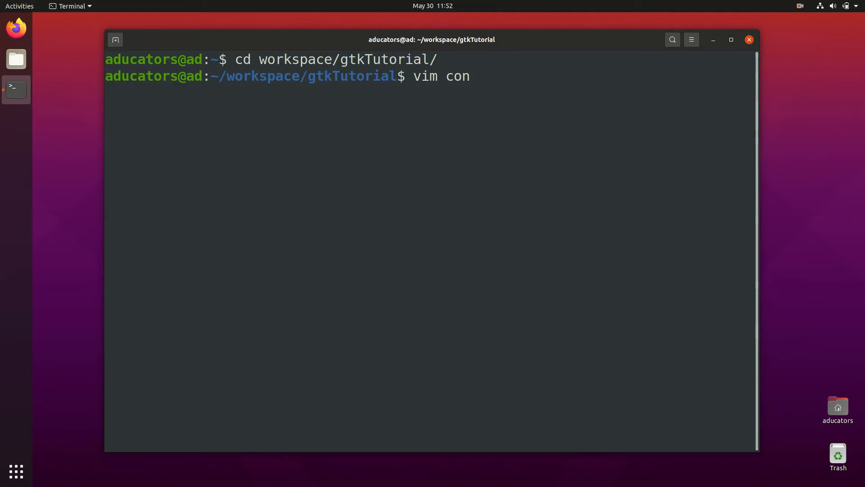
{"action": "type", "text": "tainer"}
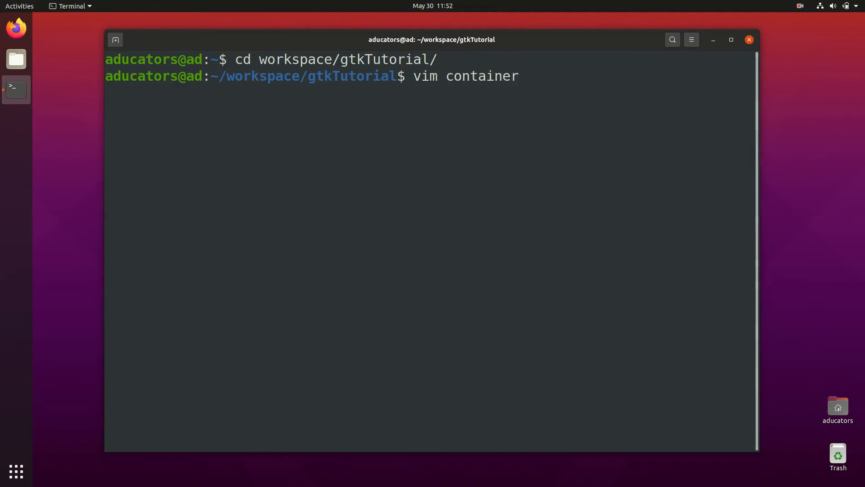
{"action": "key", "text": "Return"}
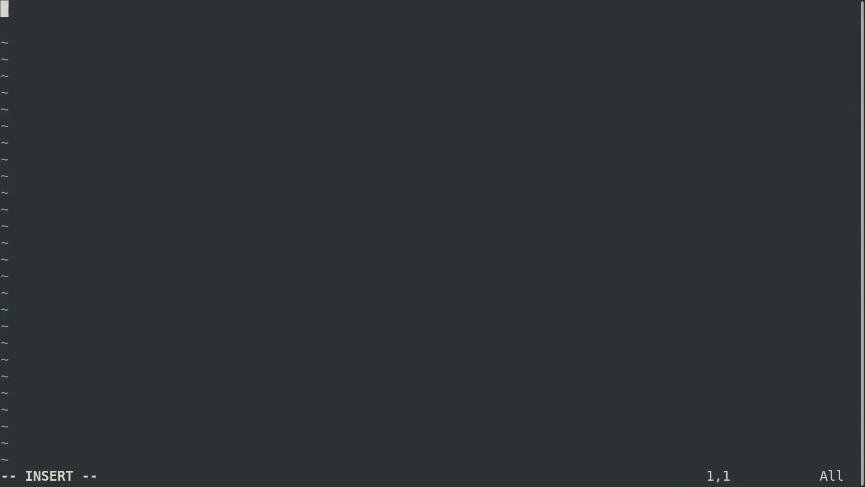
Step: Write the #include <gtk/gtk.h> and an int main(int argc, ...) skeleton that returns 0
{"action": "type", "text": "#i"}
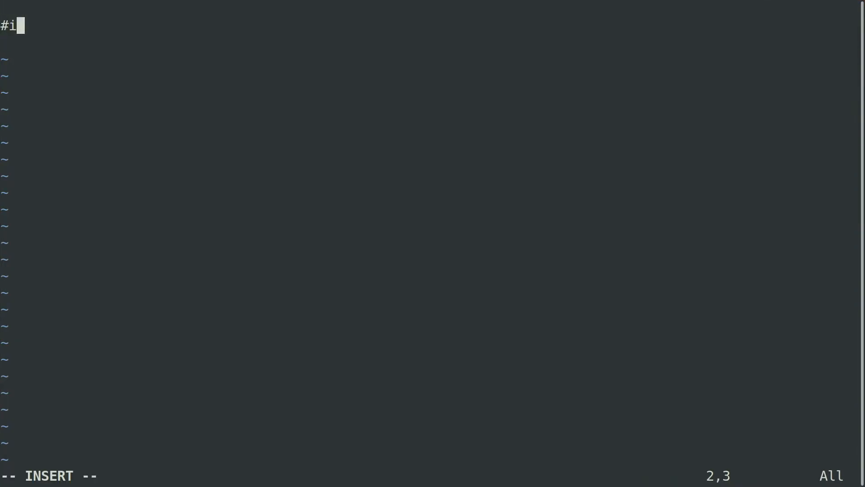
{"action": "type", "text": "nclude <s"}
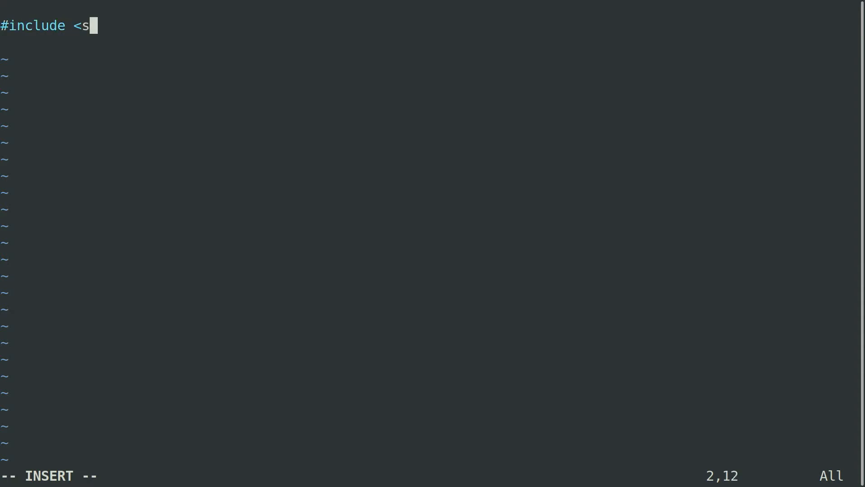
{"action": "type", "text": "gtk/gtk.h>"}
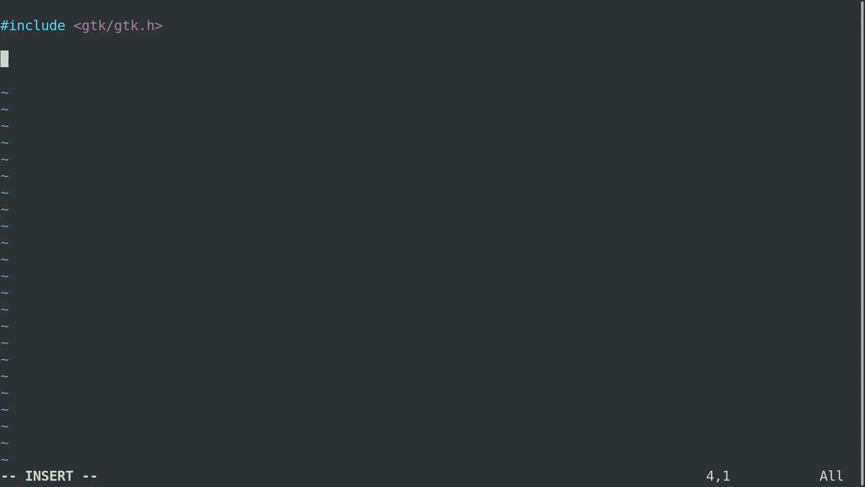
{"action": "type", "text": "int main(int argc, char **argc) {"}
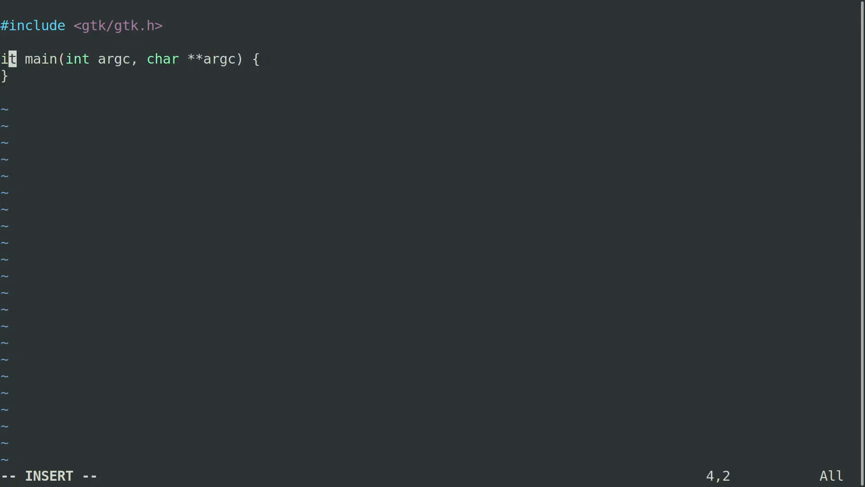
{"action": "type", "text": "return 0;"}
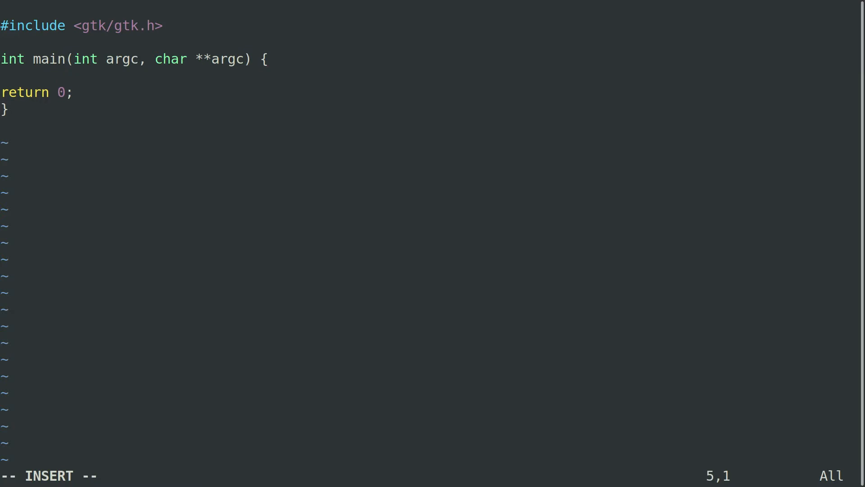
Step: Add gtk_init(&argc, &argv), a GtkWidget window from gtk_window_new(GTK_WINDOW_TOPLEVEL) and gtk_widget_show_all()
{"action": "type", "text": "gtk_init(&"}
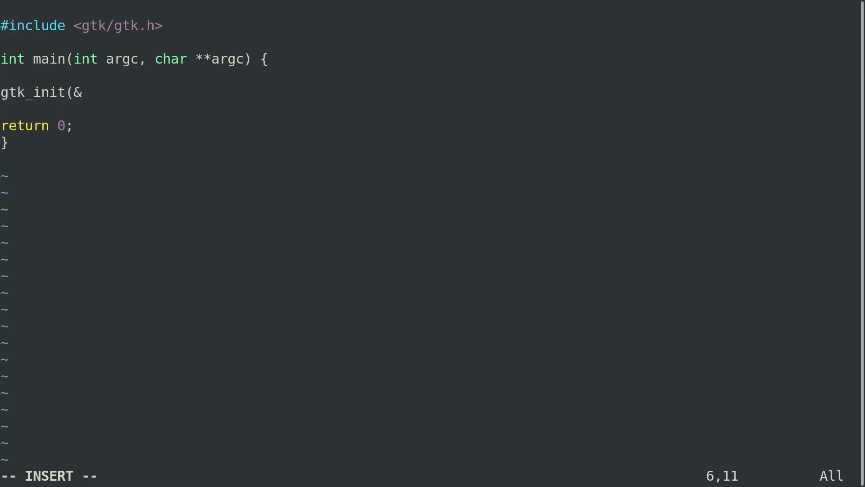
{"action": "type", "text": "argc, &argv);"}
{"action": "type", "text": "gtk_main();"}
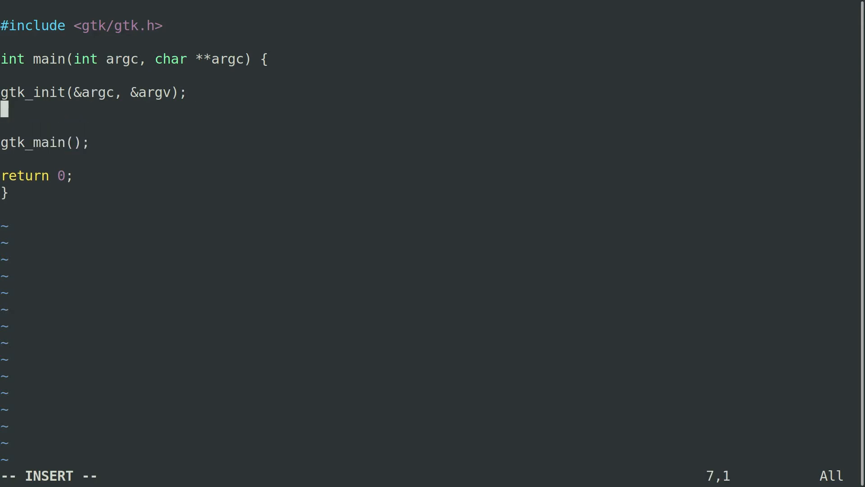
{"action": "type", "text": "GtkWidget *window;"}
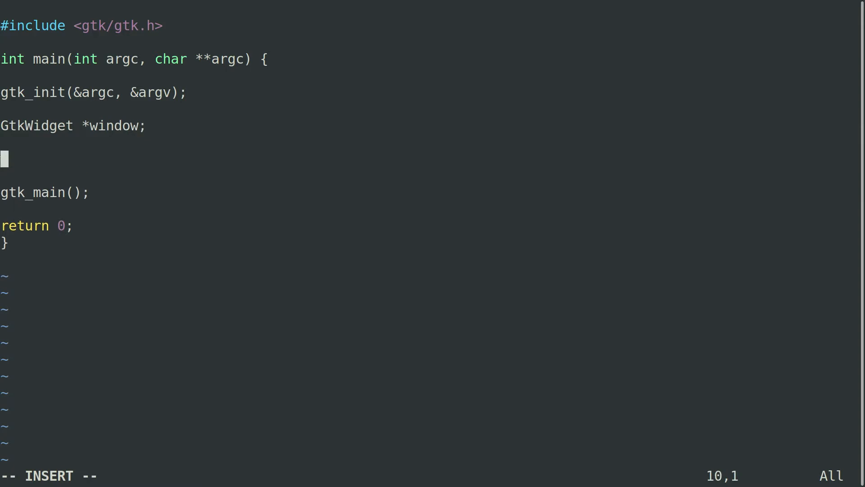
{"action": "type", "text": "window = gtk_window_new(GTK_WINDO);"}
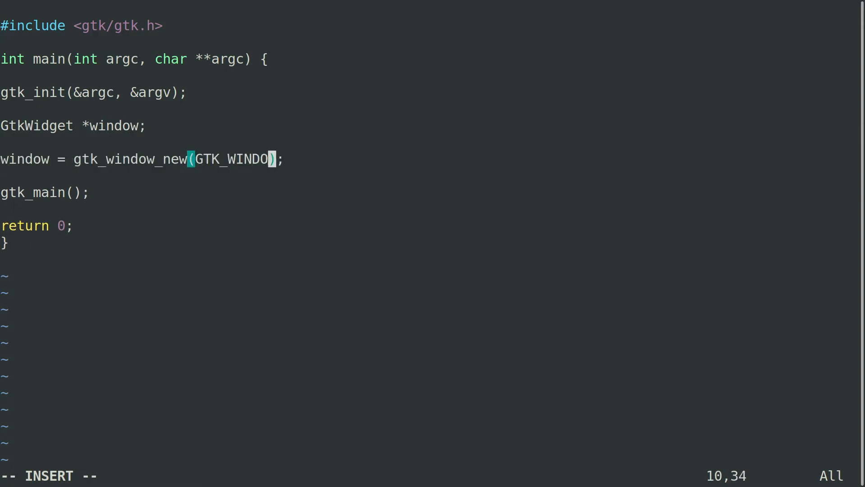
{"action": "type", "text": "W_TOPLEVEL);"}
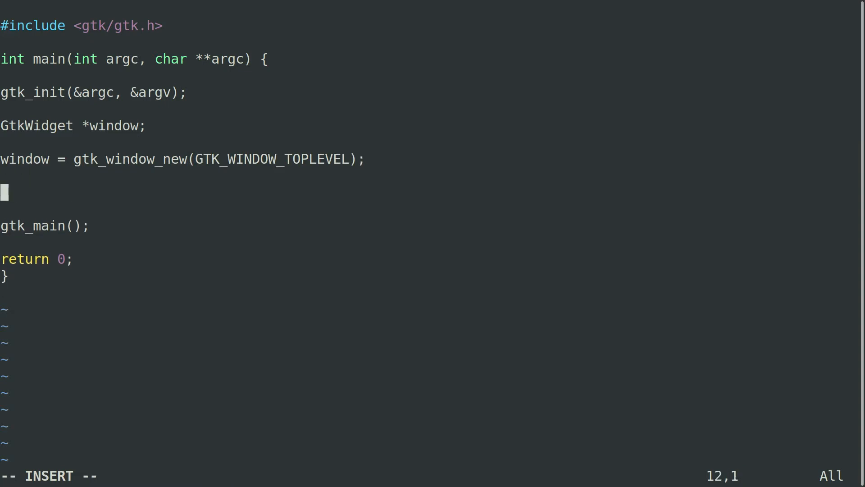
{"action": "type", "text": "gtk_widget_show_all()"}
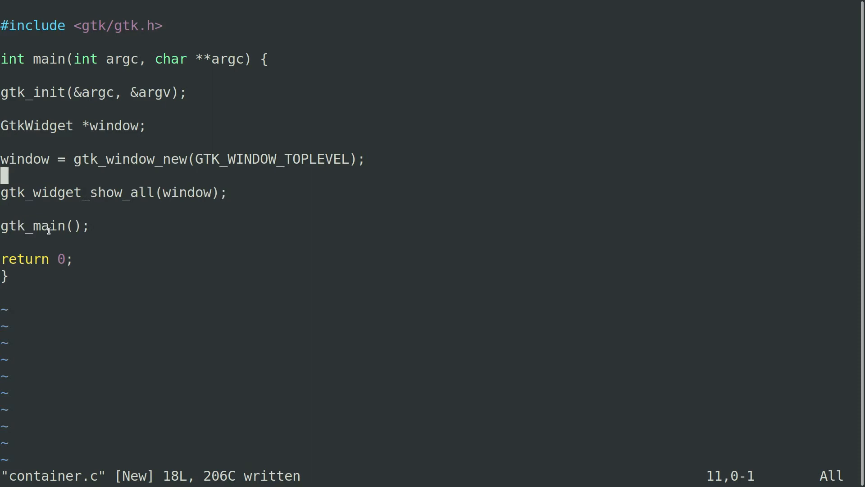
{"action": "mouse_move", "coordinate": [122, 229]}
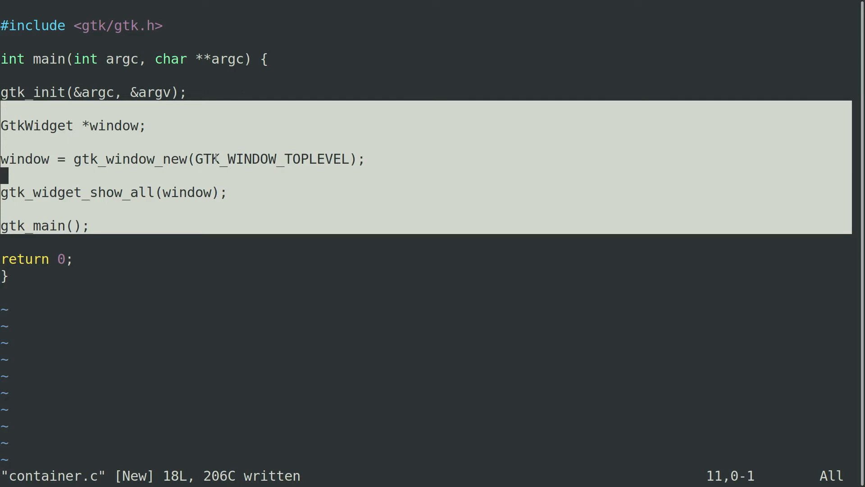
Step: Leave visual selection of the main body lines, keeping container.c as saved
{"action": "key", "text": "Escape"}
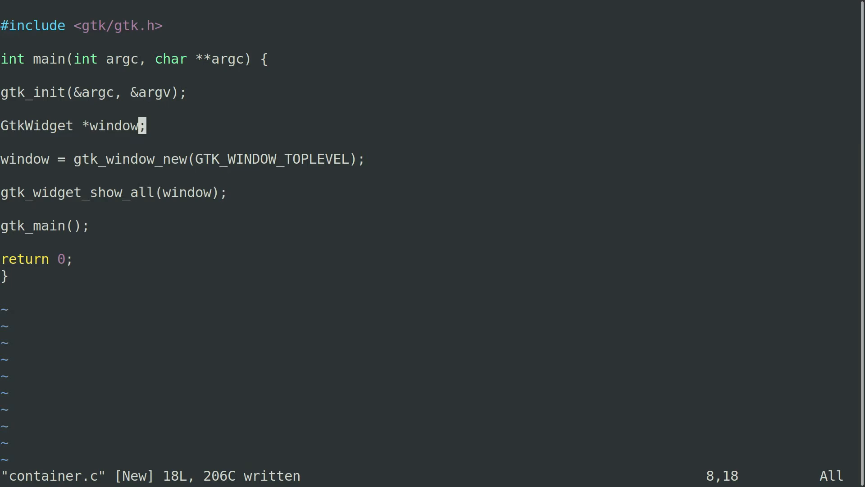
Step: Declare GtkWidget *button1; and start a new line below the window creation
{"action": "type", "text": "G"}
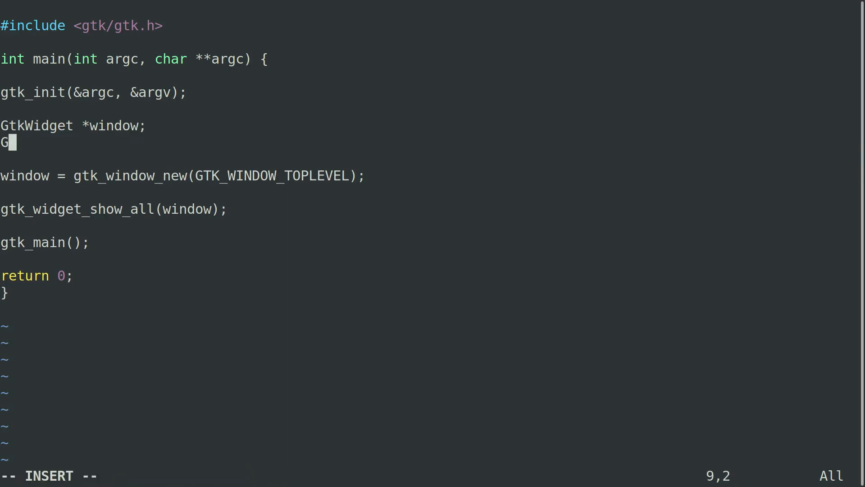
{"action": "type", "text": "tkWidget"}
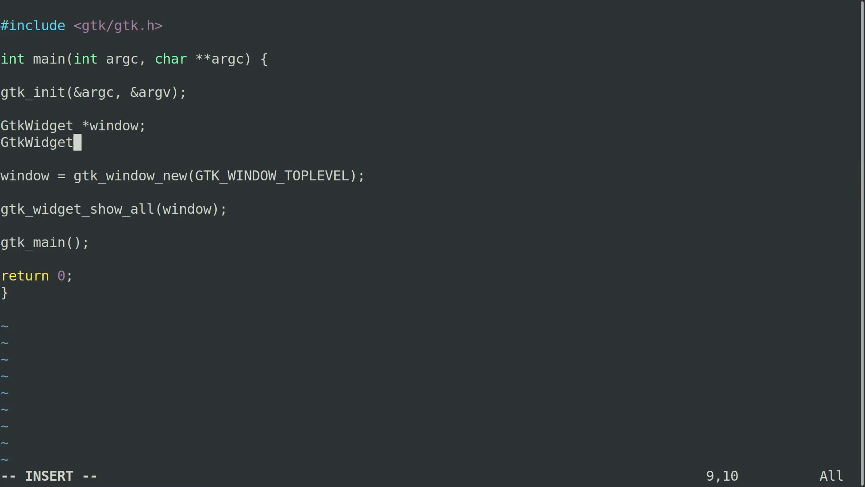
{"action": "type", "text": "*"}
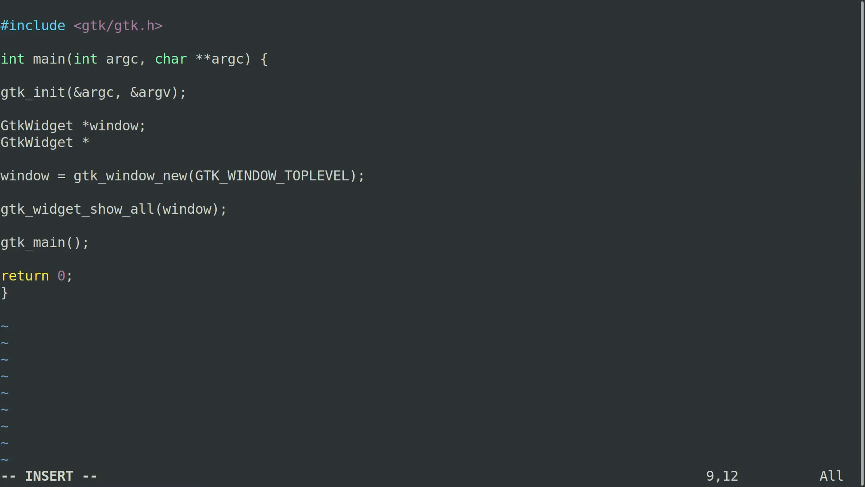
{"action": "type", "text": "but"}
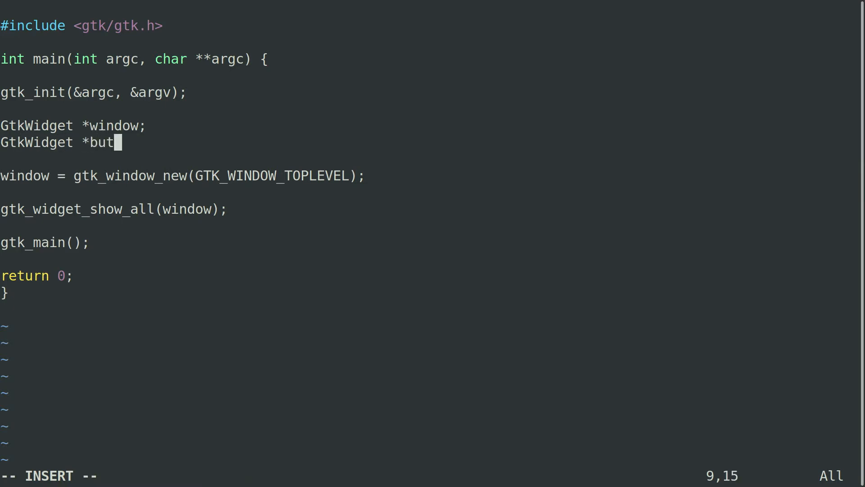
{"action": "type", "text": "ton1;"}
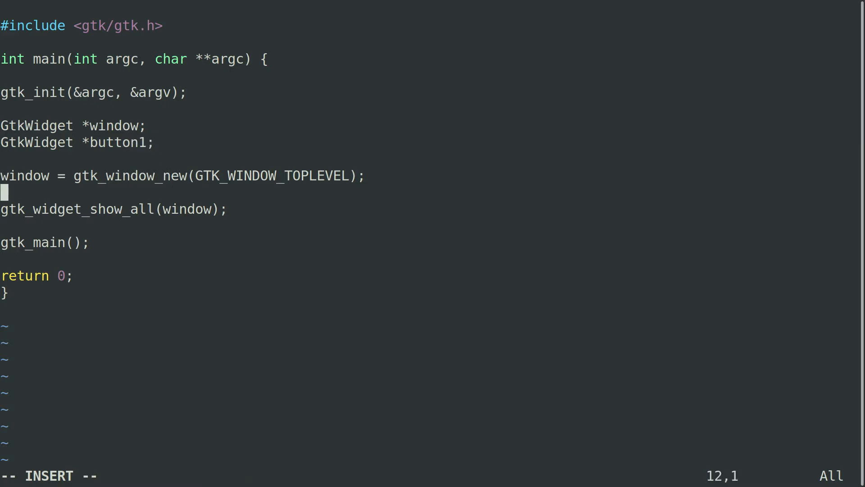
{"action": "key", "text": "Return"}
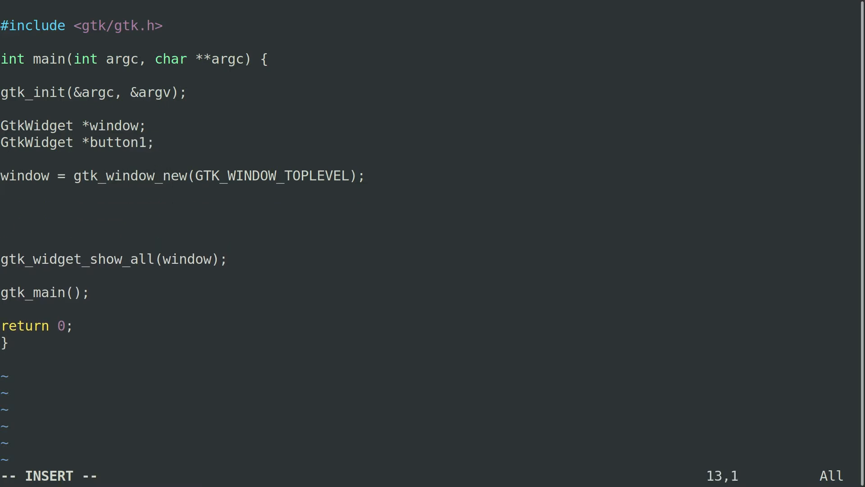
Step: Assign button1 = gtk_button_new_with_lable("button1")
{"action": "type", "text": "bu"}
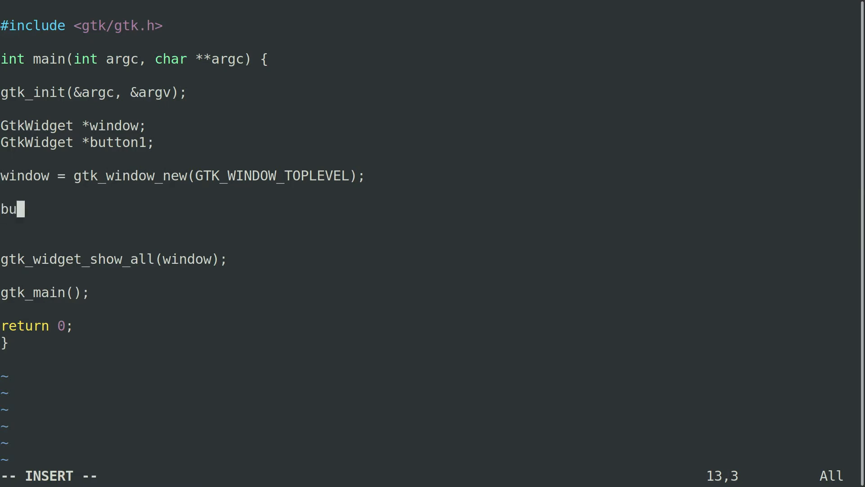
{"action": "type", "text": "tton1 = gtk_"}
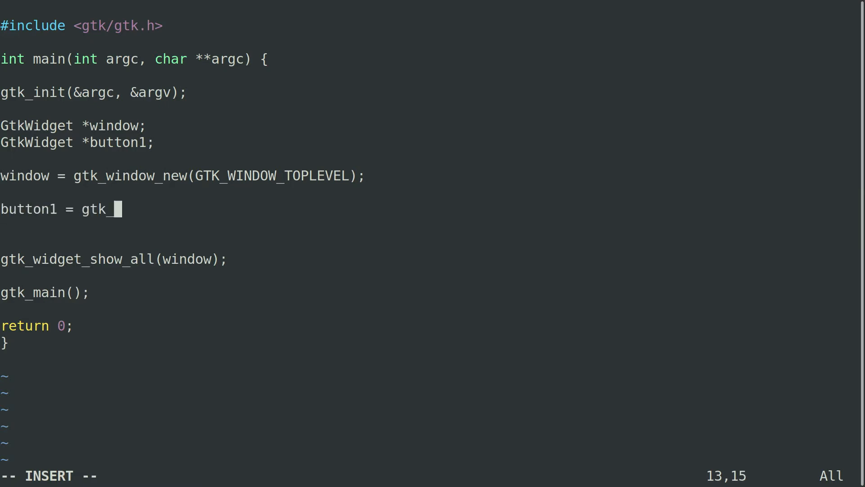
{"action": "type", "text": "button"}
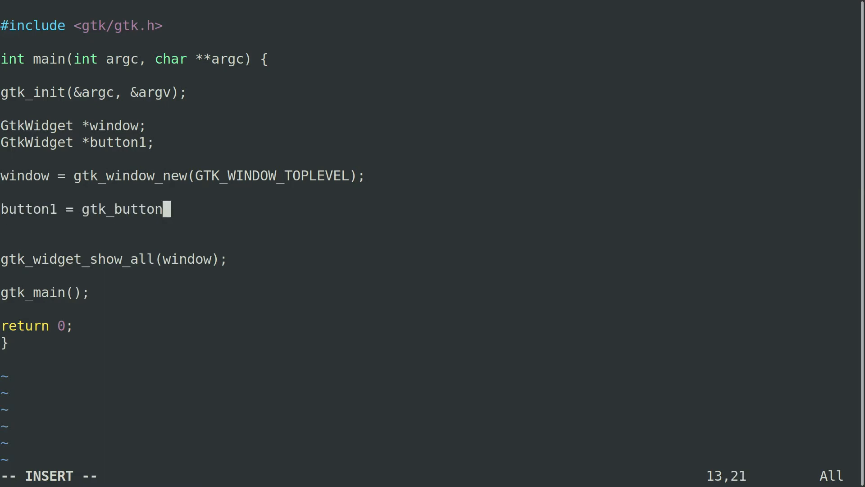
{"action": "type", "text": "_new"}
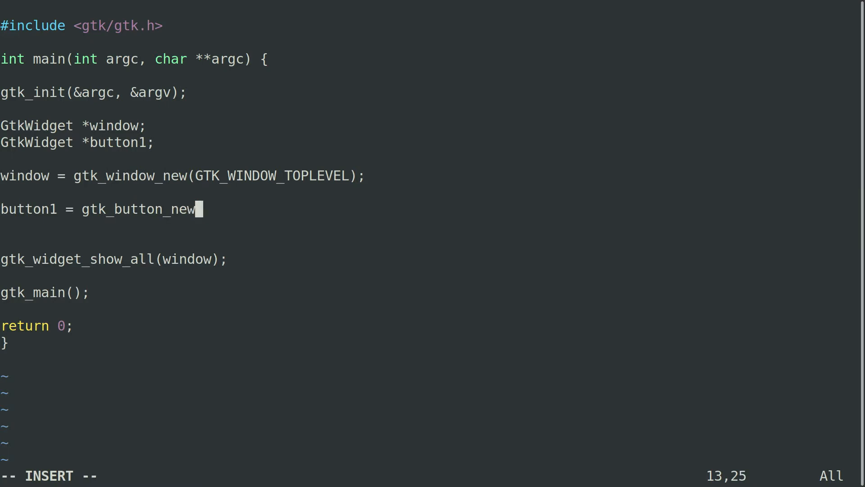
{"action": "type", "text": "_wih"}
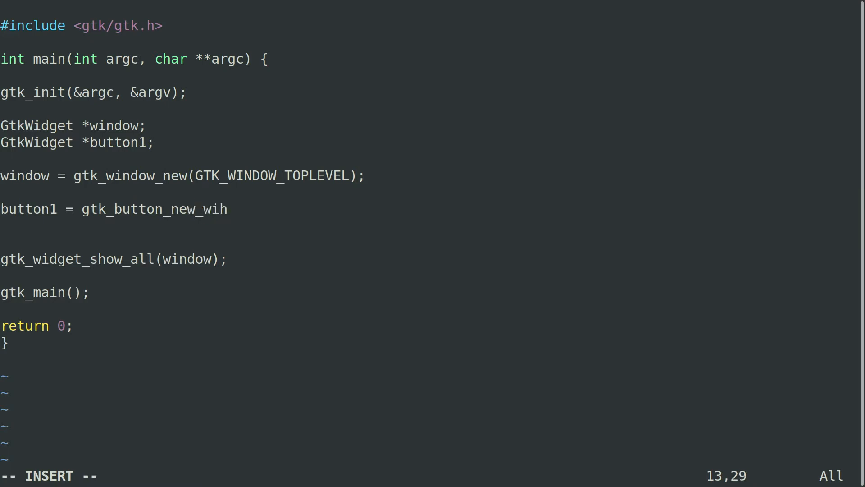
{"action": "type", "text": "th_lable(\"\");"}
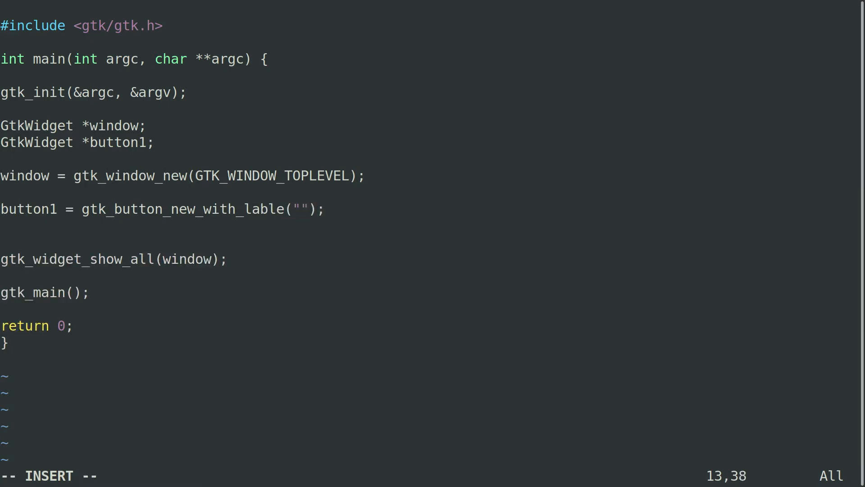
{"action": "type", "text": "but"}
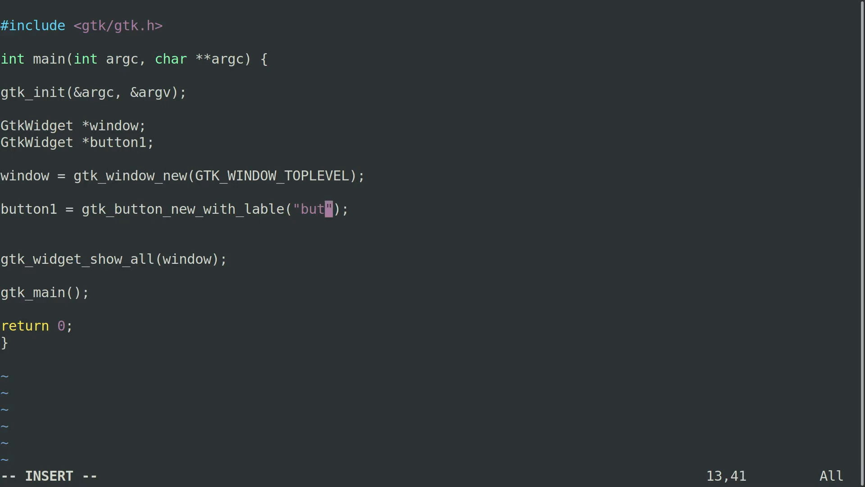
{"action": "type", "text": "ton1"}
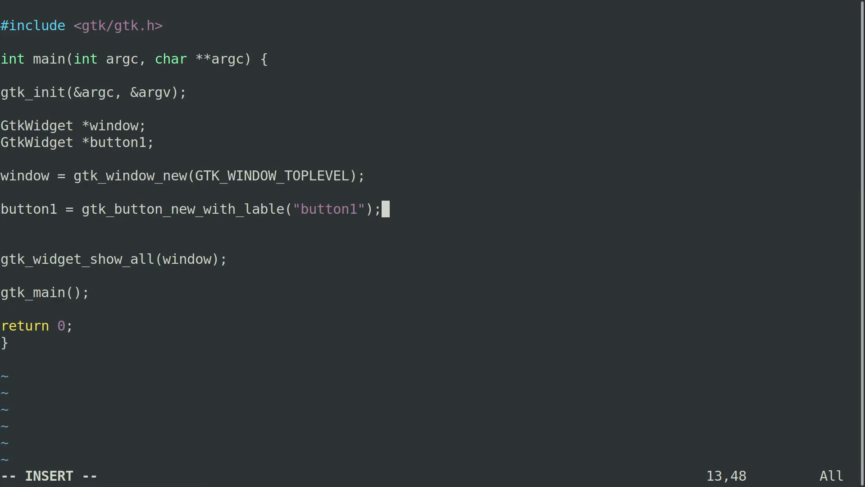
{"action": "mouse_move", "coordinate": [155, 168]}
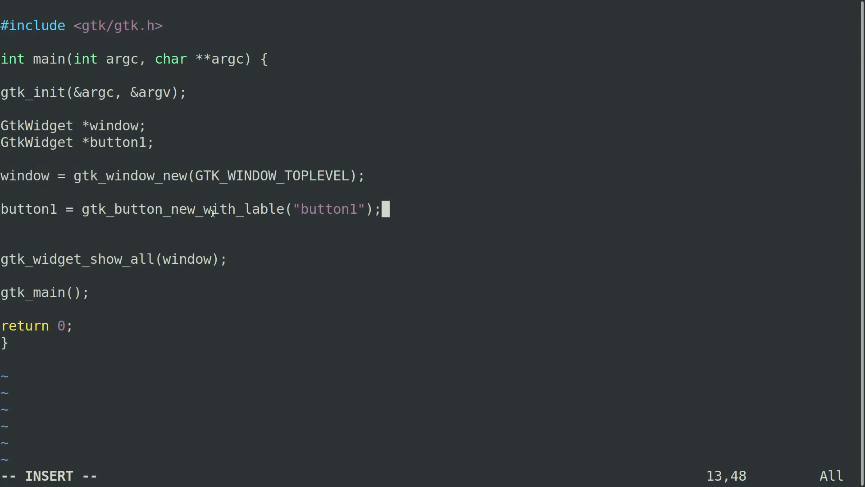
Step: On a new line write the gtk_container_add(); call skeleton
{"action": "key", "text": "Return"}
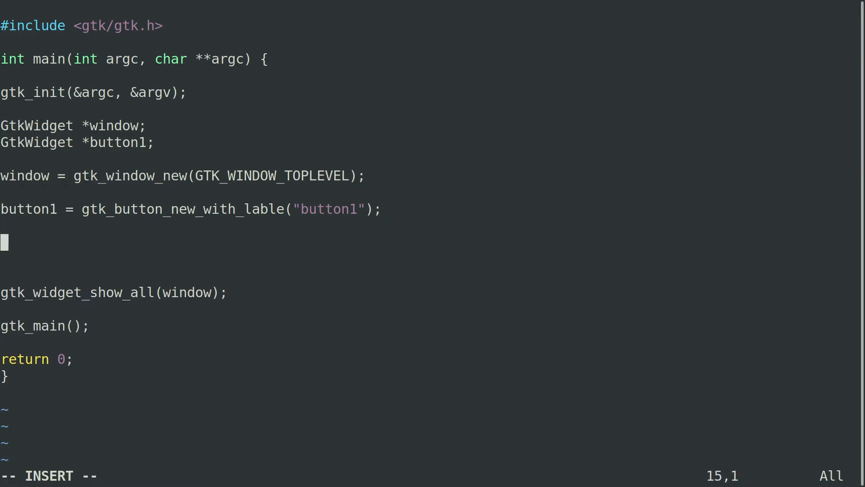
{"action": "type", "text": "gtk"}
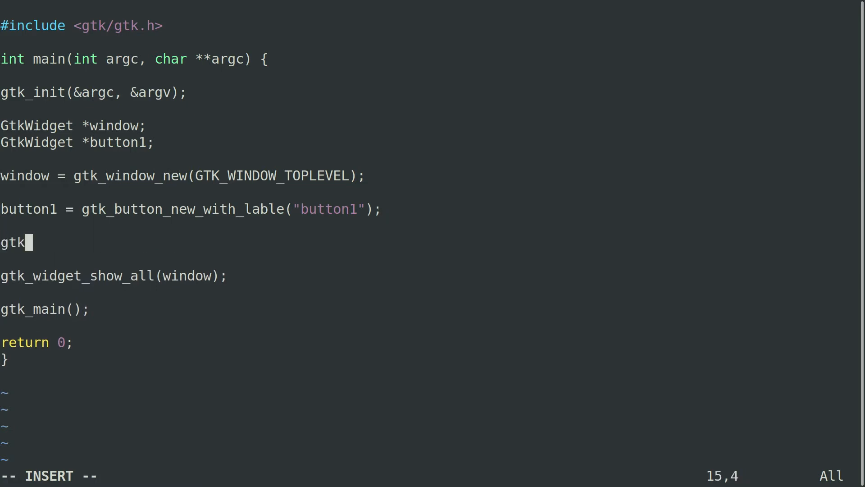
{"action": "type", "text": "_cona"}
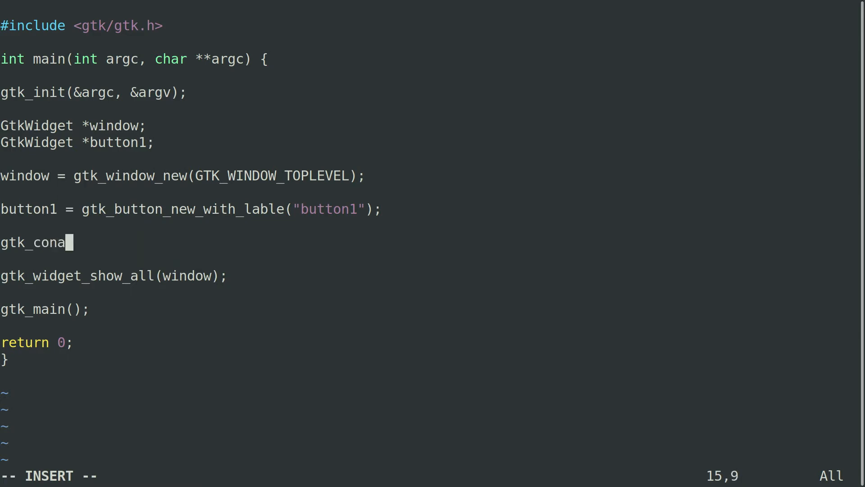
{"action": "type", "text": "tainer"}
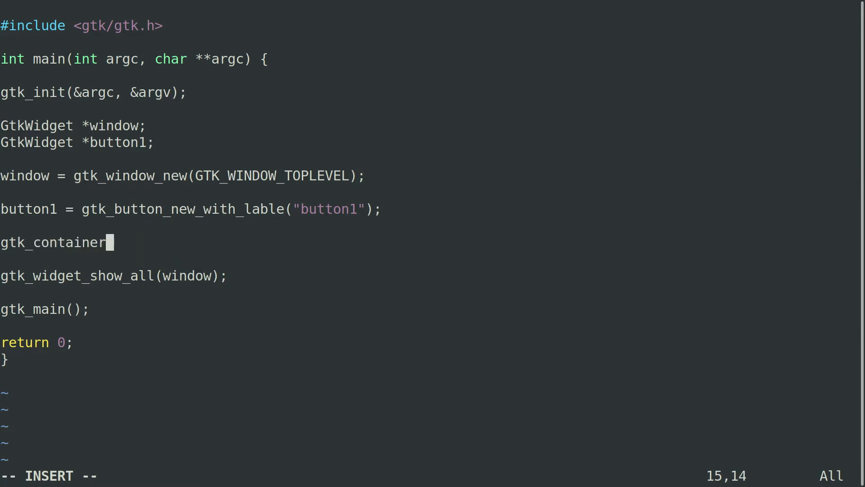
{"action": "type", "text": "_add"}
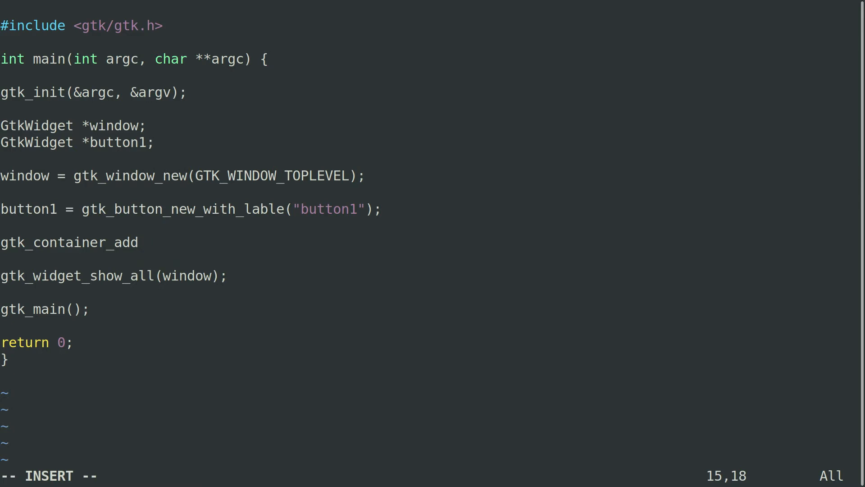
{"action": "type", "text": "()"}
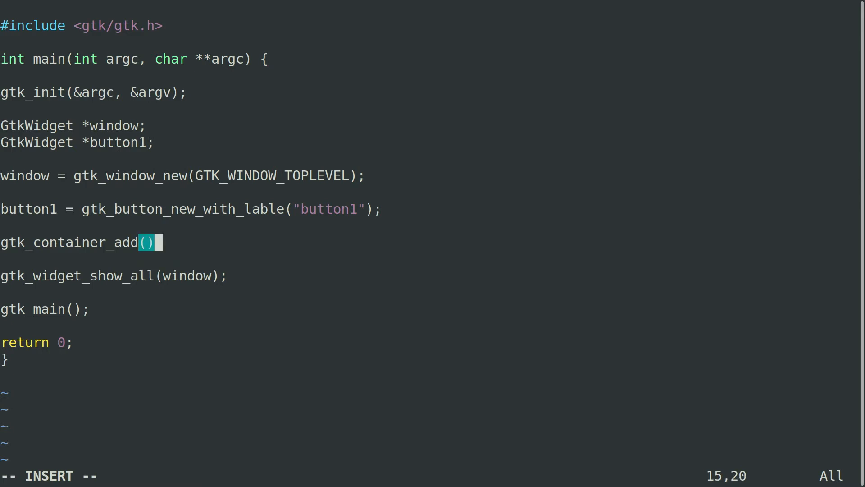
{"action": "type", "text": ";"}
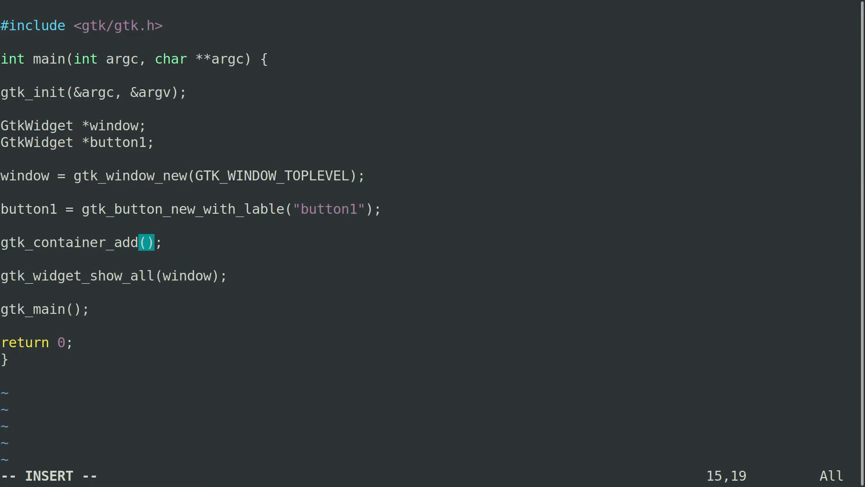
Step: Fill its arguments as GTK_CONTAINER(window), button1 and finish inserting
{"action": "type", "text": "window.,"}
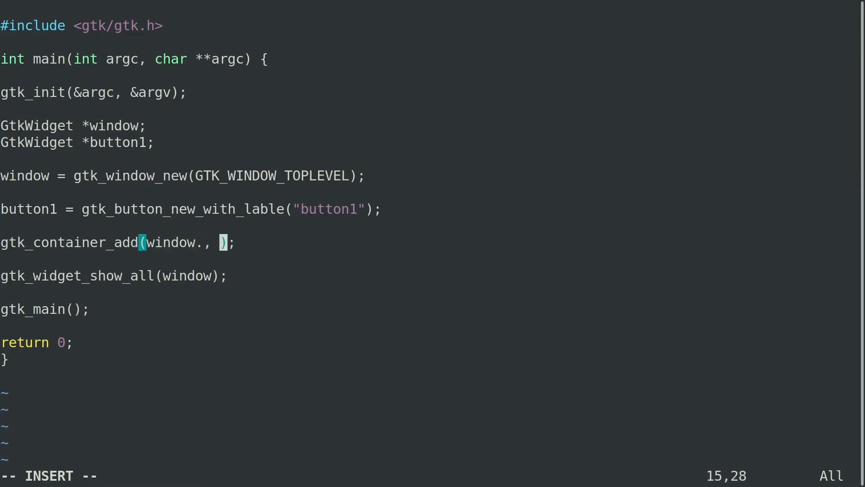
{"action": "key", "text": "BackSpace"}
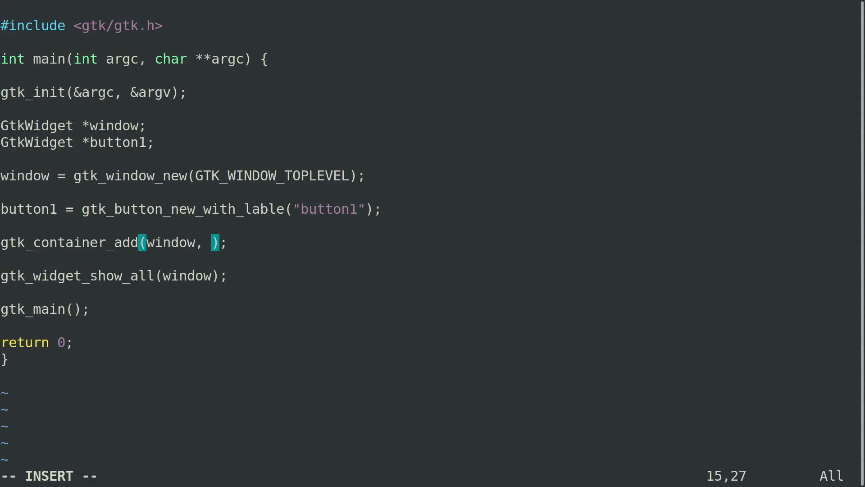
{"action": "type", "text": "buttton1"}
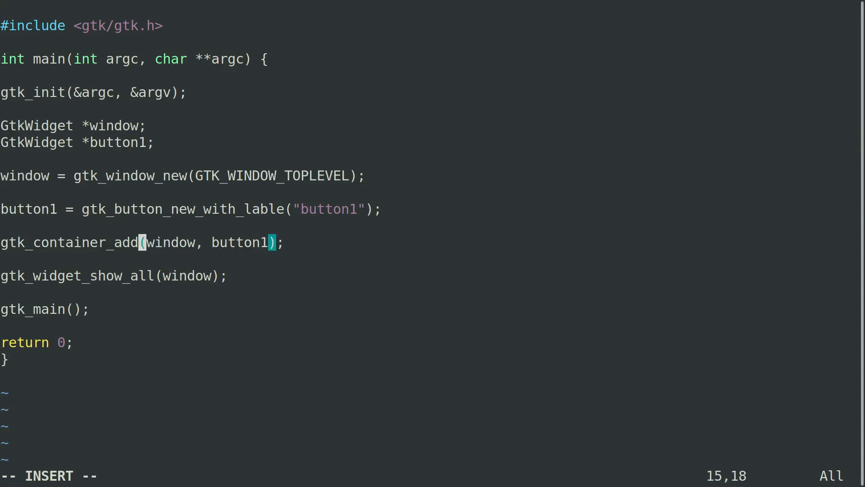
{"action": "key", "text": "Right"}
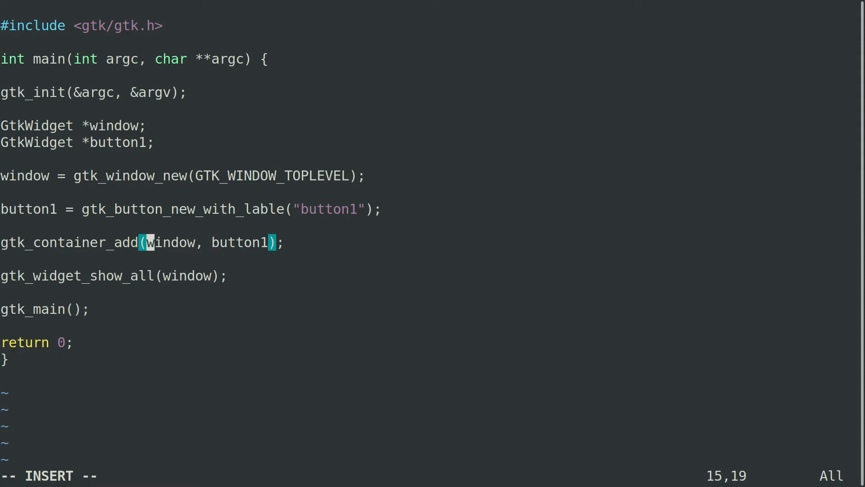
{"action": "type", "text": "GTK_W"}
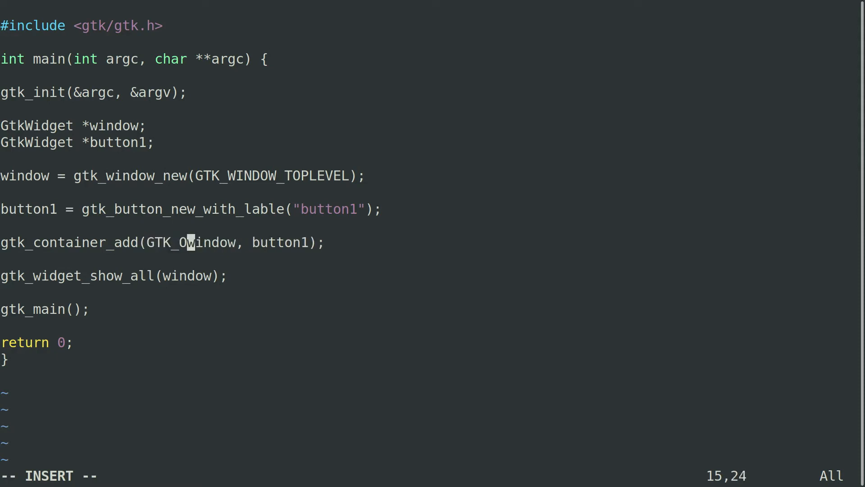
{"action": "type", "text": "C"}
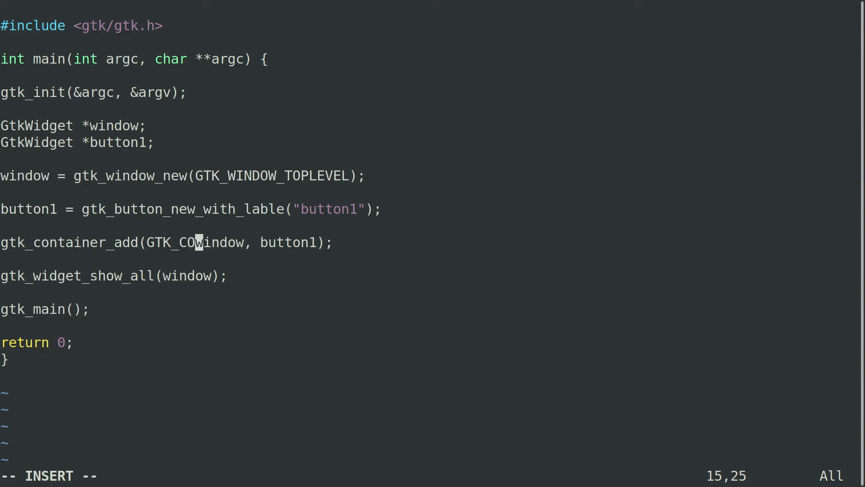
{"action": "type", "text": "NTAINER("}
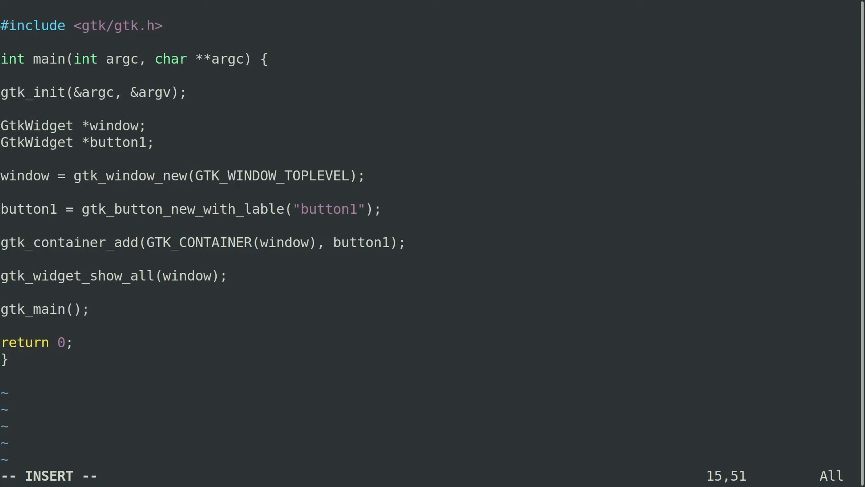
{"action": "key", "text": "Escape"}
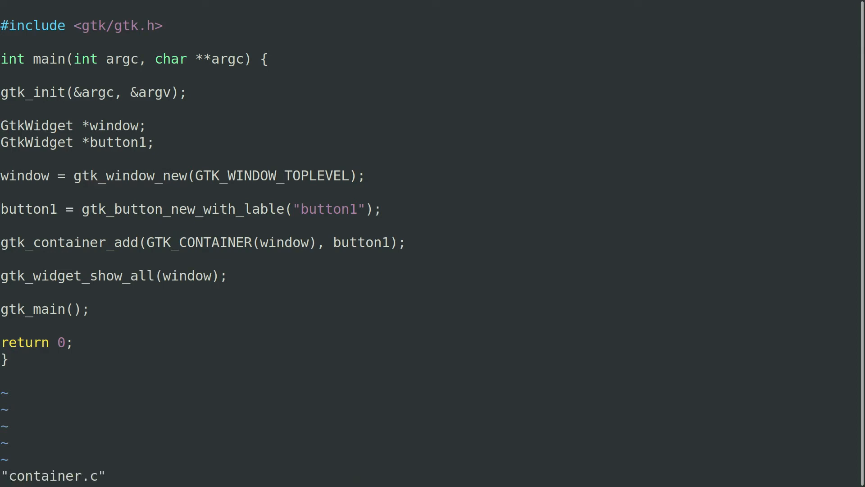
Step: In the second terminal tab, view the Makefile's gtk+-3.0 build rules in vim and quit
{"action": "left_click", "coordinate": [632, 9]}
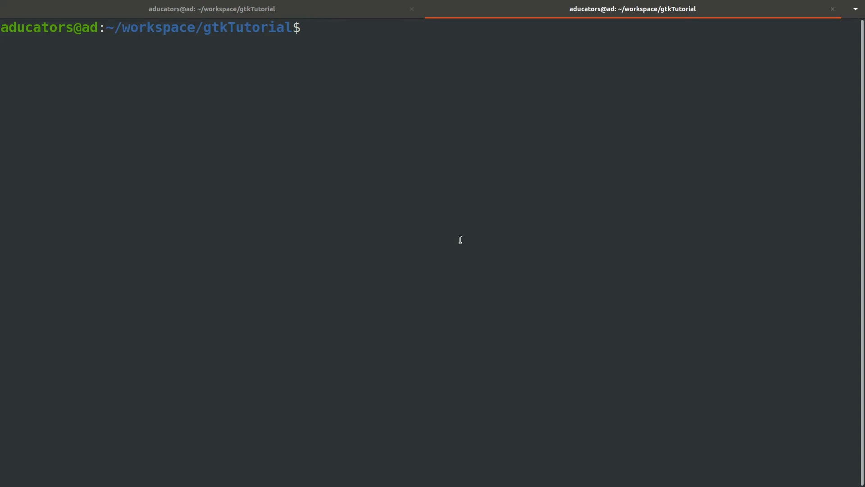
{"action": "type", "text": "vim"}
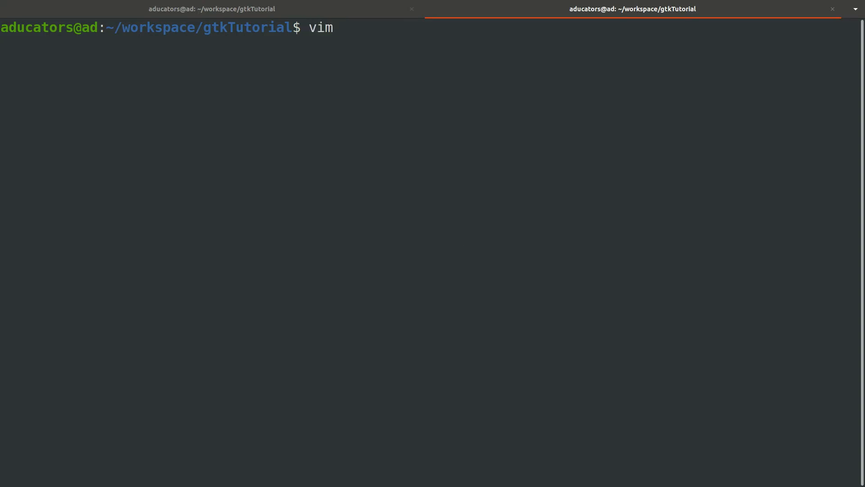
{"action": "type", "text": "Makefile"}
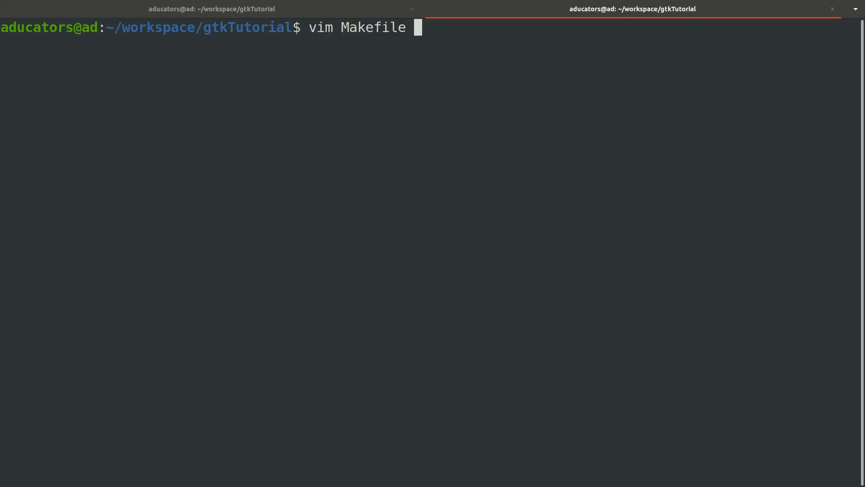
{"action": "key", "text": "Return"}
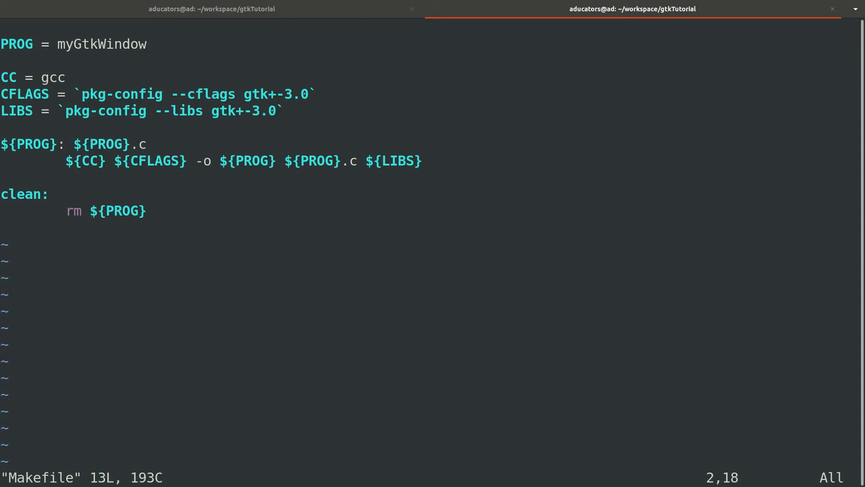
{"action": "key", "text": "a"}
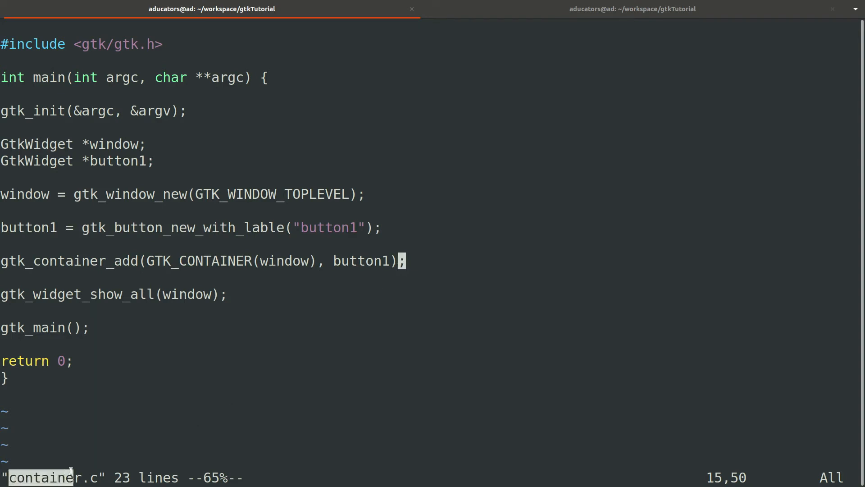
{"action": "mouse_move", "coordinate": [88, 382]}
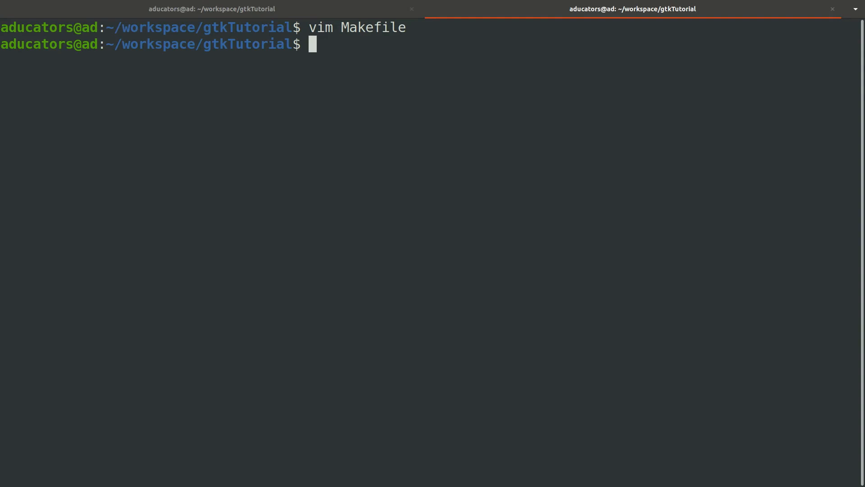
Step: Run make, see the argv and gtk_button_new_with_lable errors, then retype make at a fresh prompt
{"action": "type", "text": "make"}
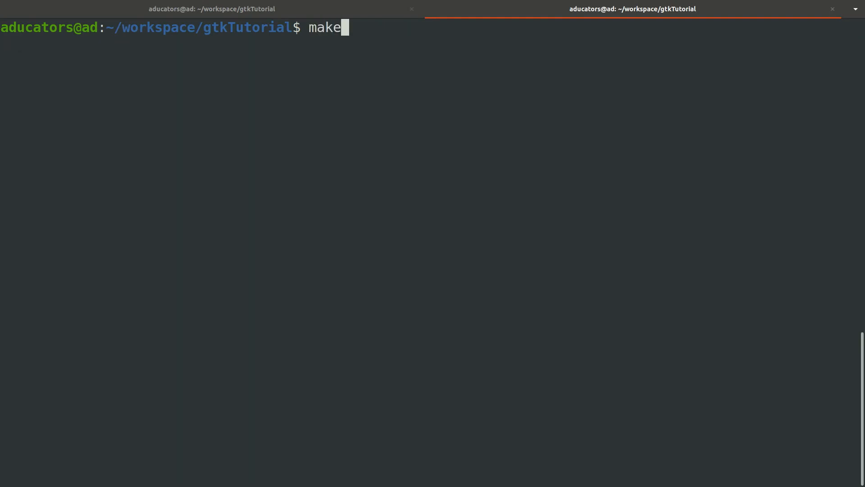
{"action": "key", "text": "Return"}
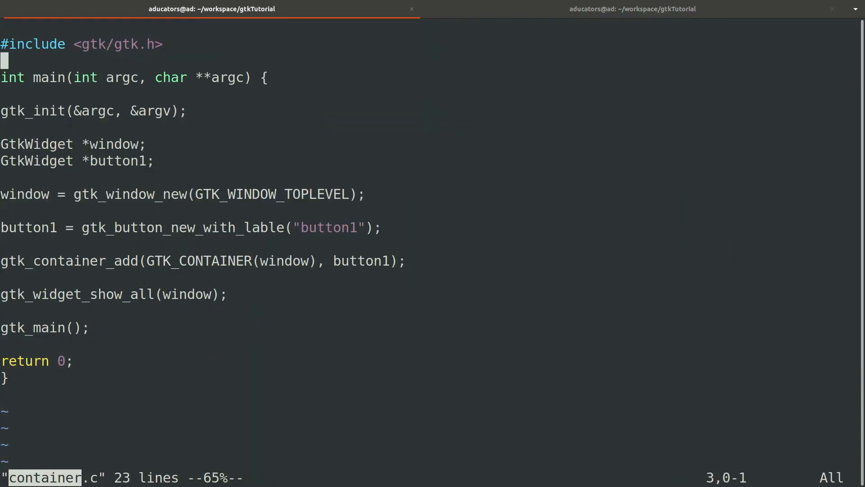
{"action": "key", "text": "i"}
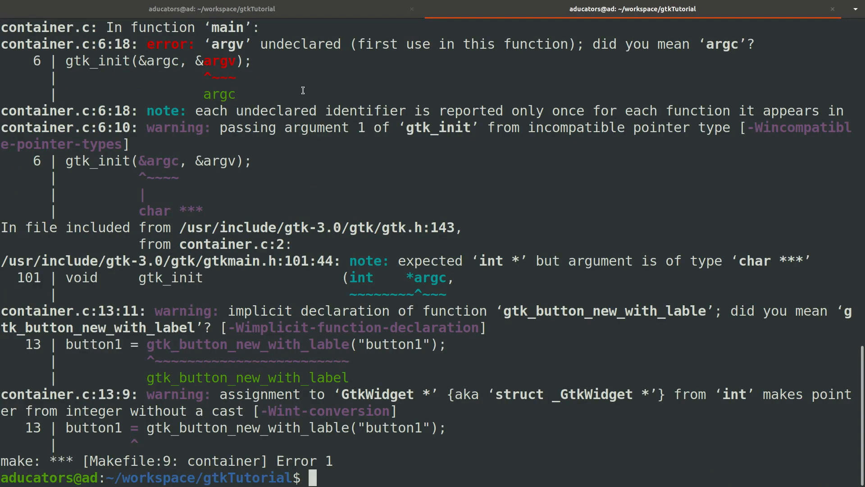
{"action": "type", "text": "make"}
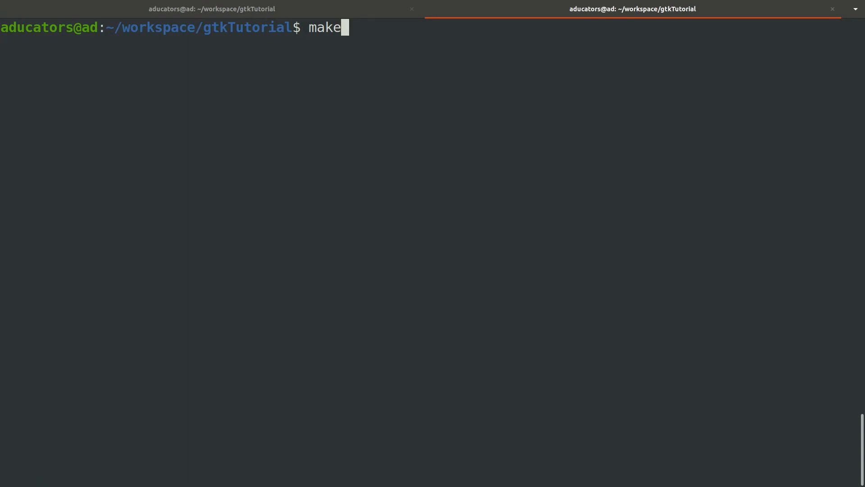
Step: Rebuild with make and launch ./container, opening a window with button1
{"action": "key", "text": "Return"}
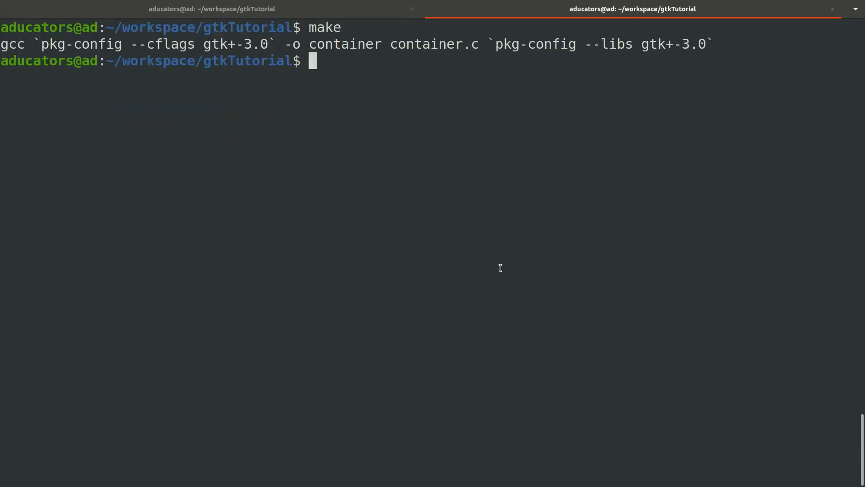
{"action": "mouse_move", "coordinate": [453, 74]}
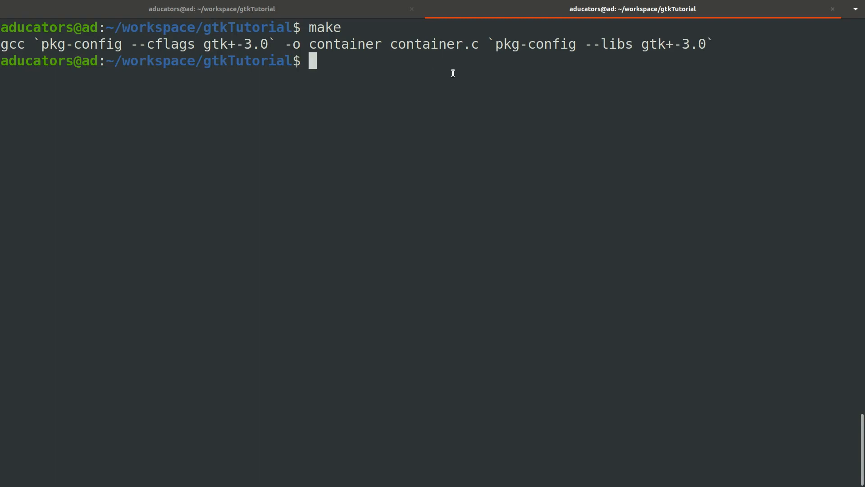
{"action": "type", "text": "./"}
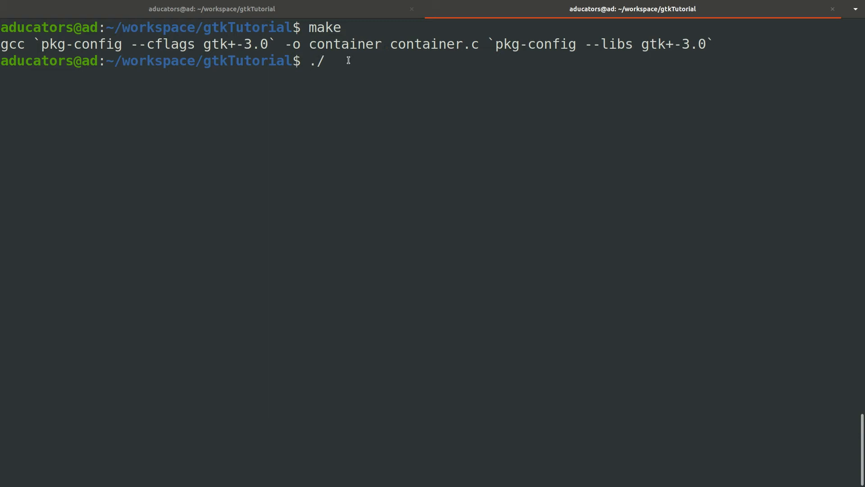
{"action": "type", "text": "container"}
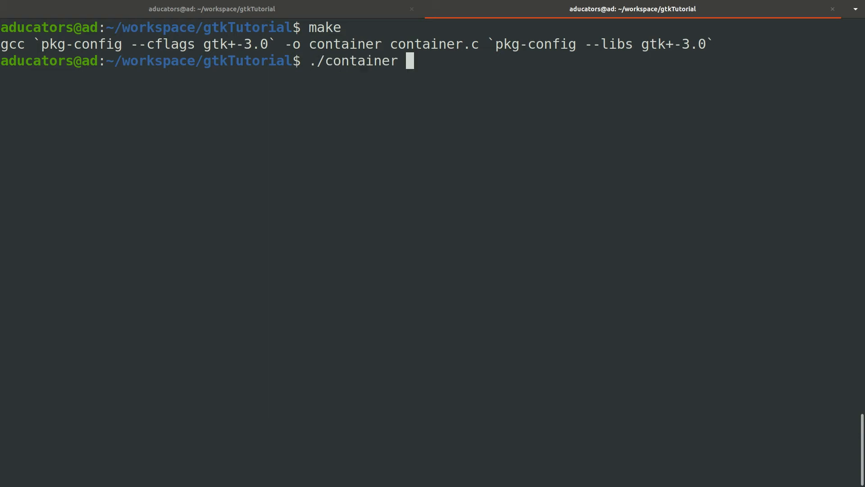
{"action": "key", "text": "Return"}
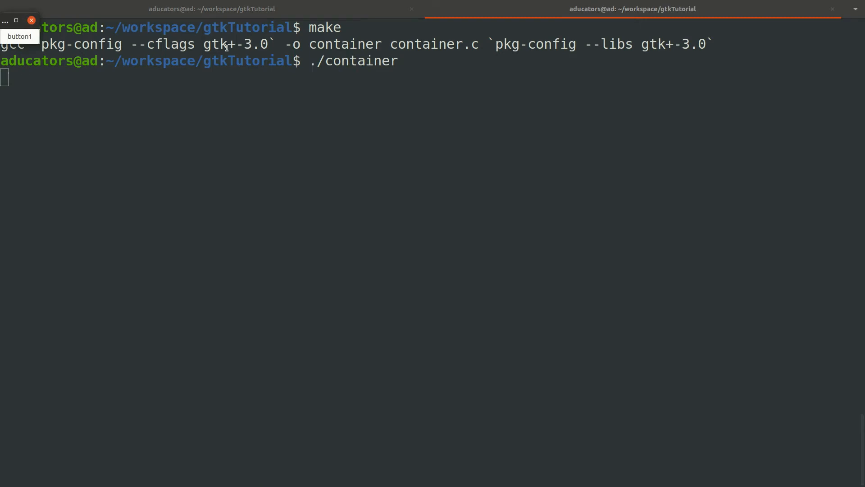
Step: Move and enlarge the program window, then press button1 which fills it
{"action": "left_click_drag", "start_coordinate": [17, 21], "coordinate": [207, 132]}
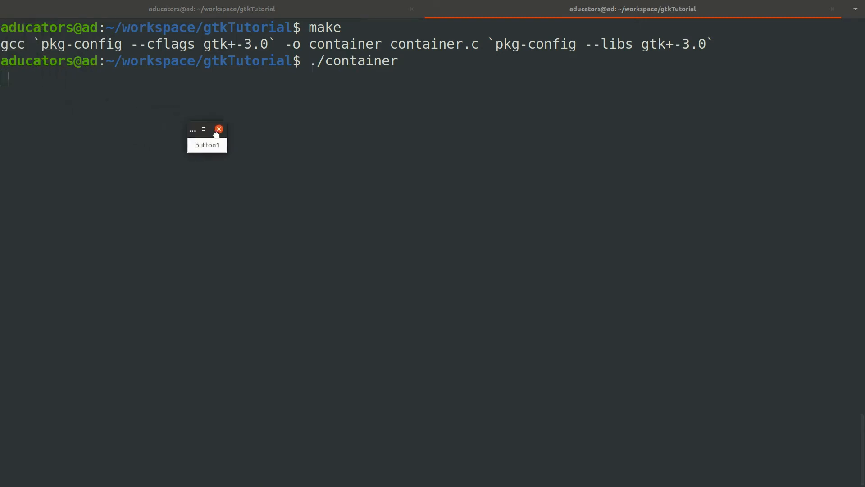
{"action": "left_click_drag", "start_coordinate": [208, 132], "coordinate": [316, 166]}
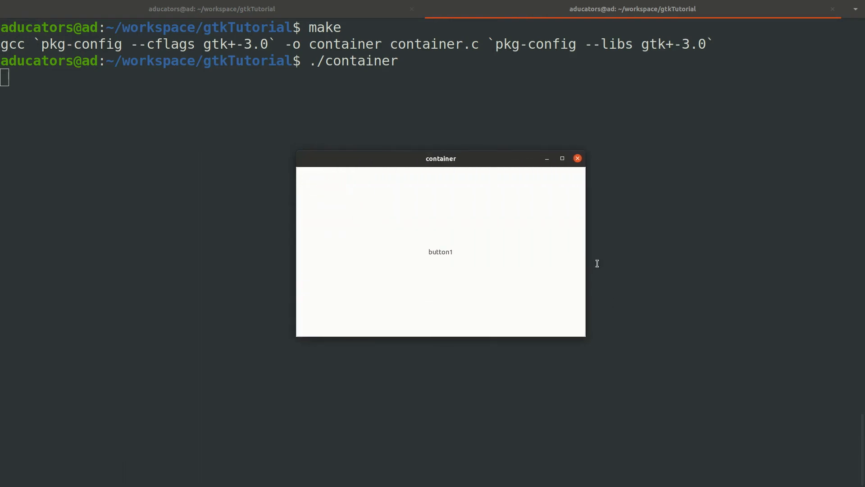
{"action": "mouse_move", "coordinate": [501, 260]}
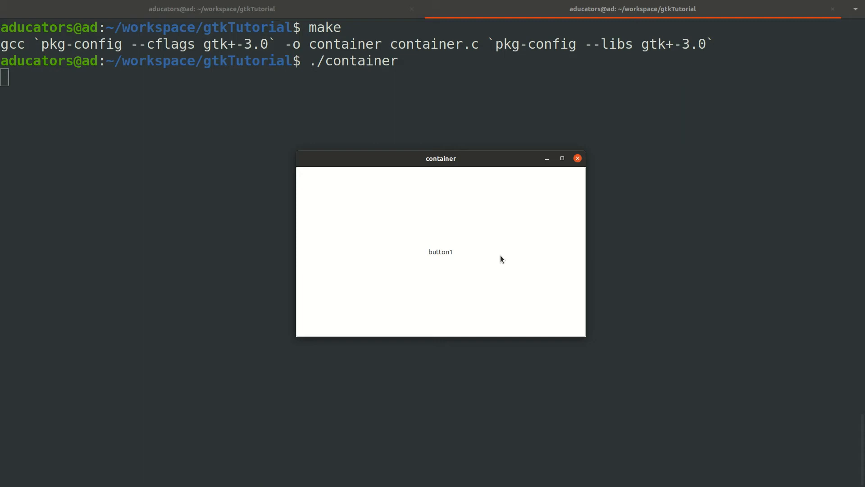
{"action": "mouse_move", "coordinate": [462, 225]}
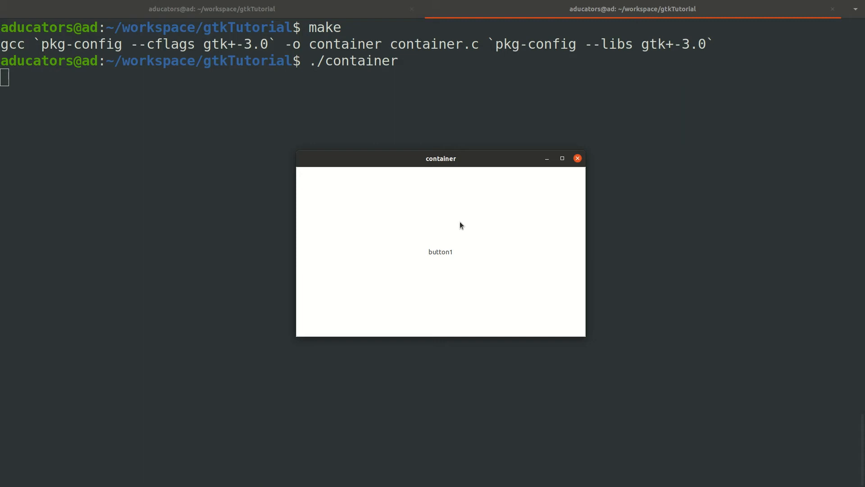
{"action": "mouse_move", "coordinate": [408, 294]}
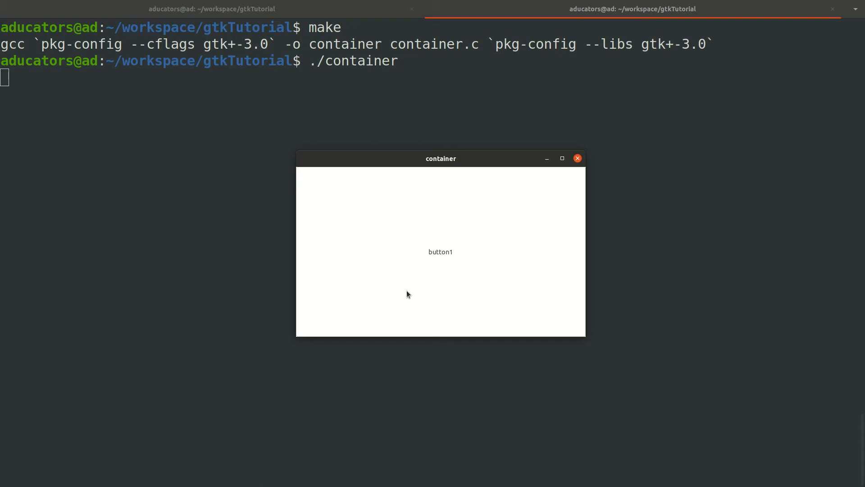
{"action": "mouse_move", "coordinate": [439, 257]}
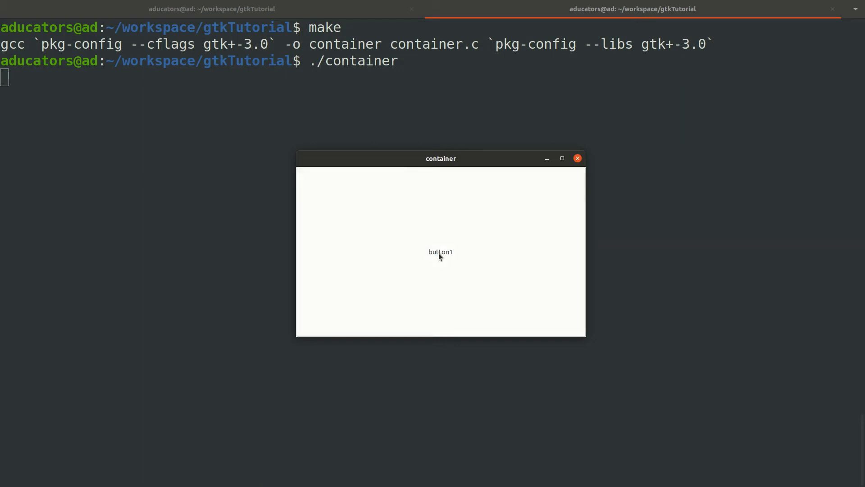
{"action": "left_click", "coordinate": [440, 251]}
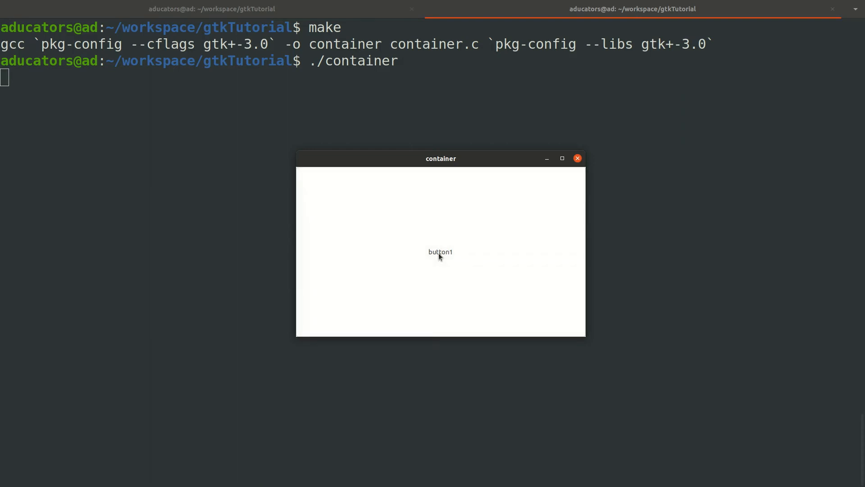
{"action": "mouse_move", "coordinate": [471, 256]}
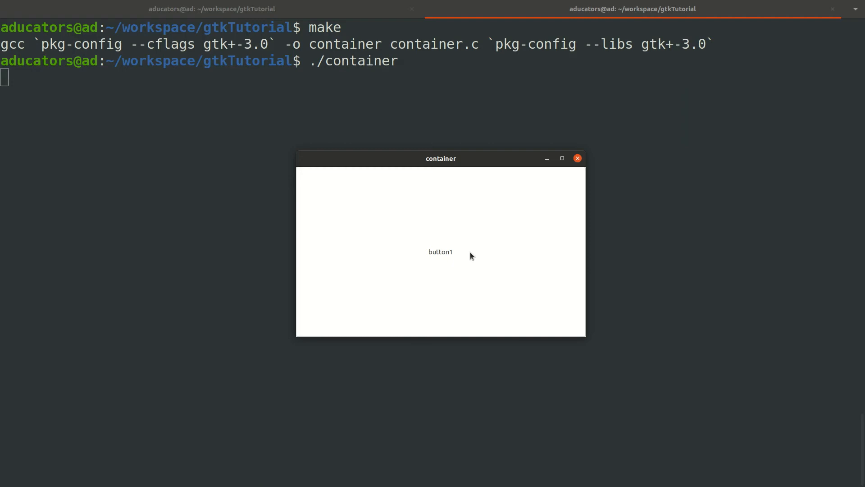
{"action": "mouse_move", "coordinate": [553, 238]}
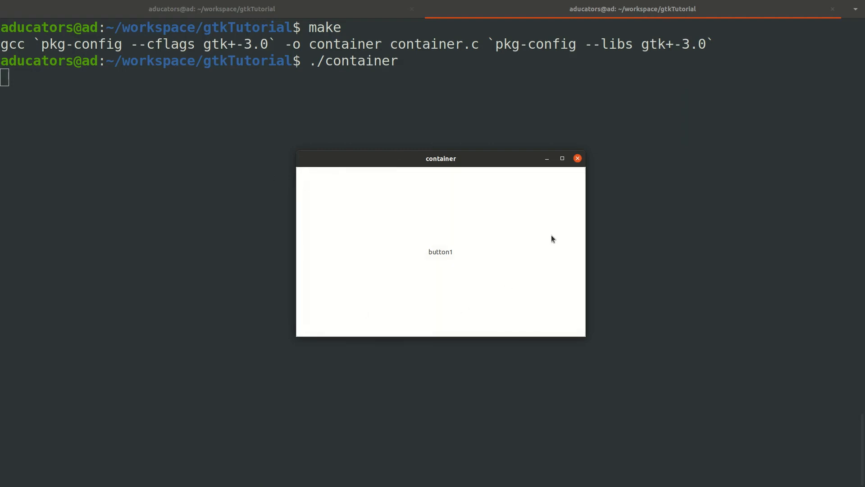
{"action": "mouse_move", "coordinate": [503, 283]}
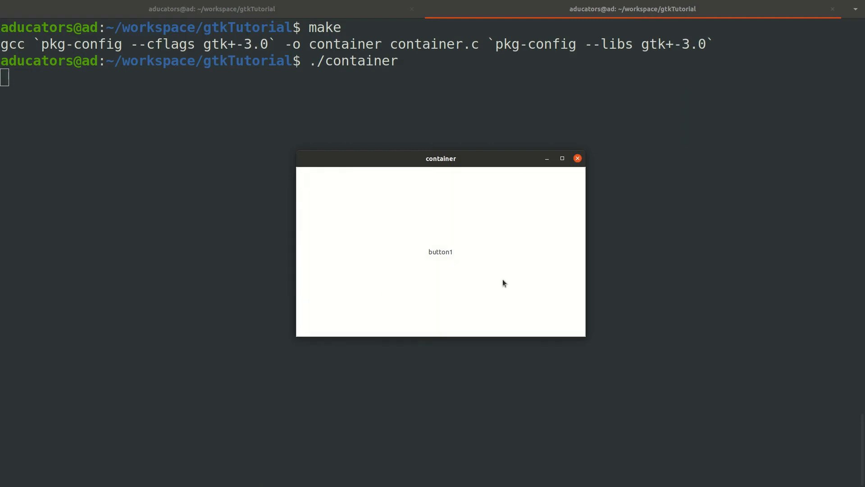
{"action": "mouse_move", "coordinate": [527, 284]}
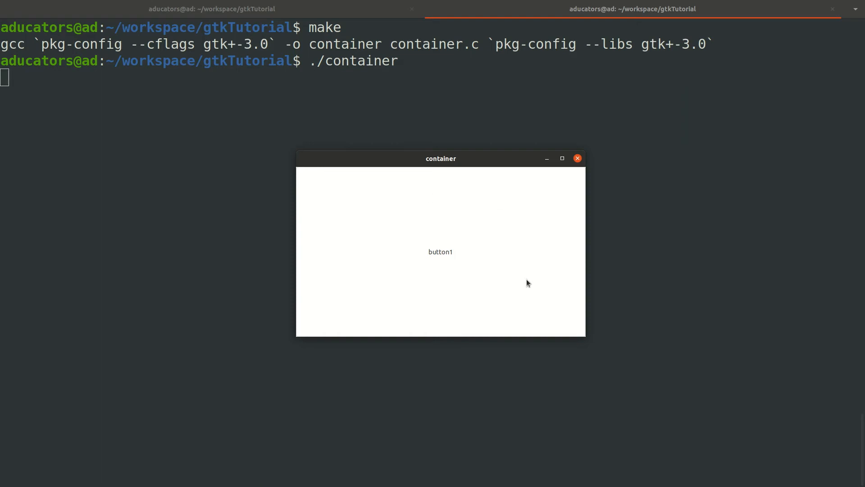
{"action": "mouse_move", "coordinate": [436, 259]}
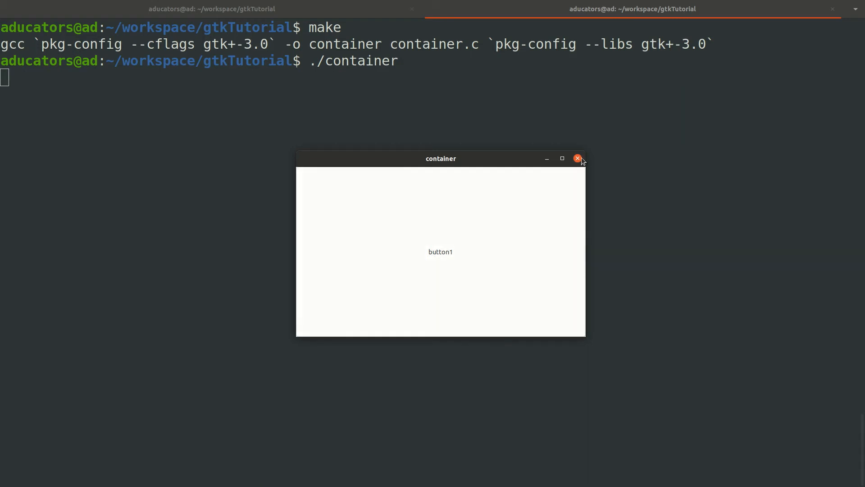
{"action": "mouse_move", "coordinate": [554, 263]}
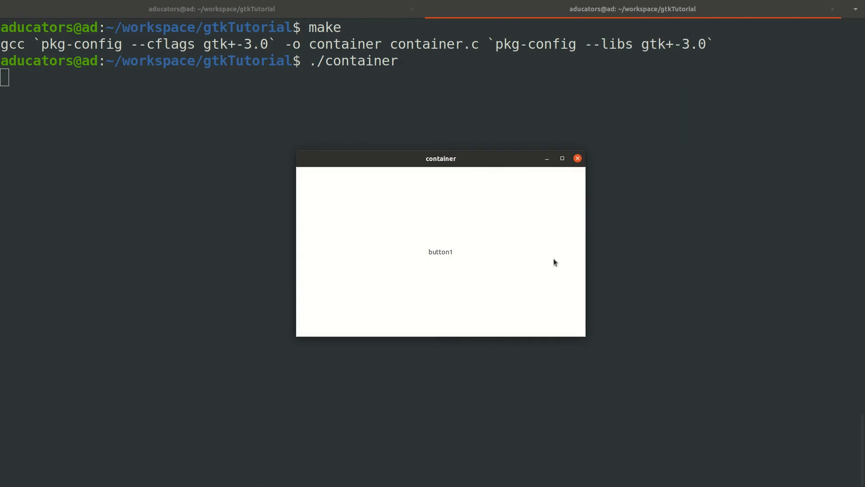
{"action": "mouse_move", "coordinate": [562, 246]}
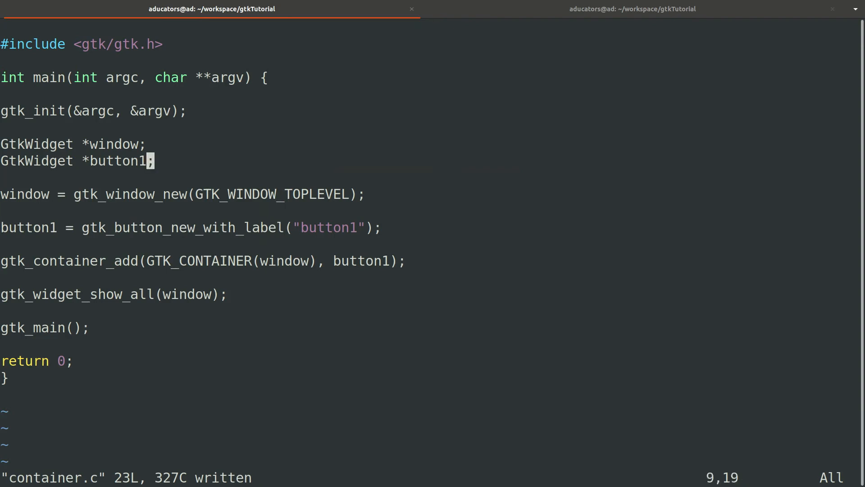
Step: Duplicate the button1 declaration and container-add lines as button2, then return to the shell tab
{"action": "key", "text": "v"}
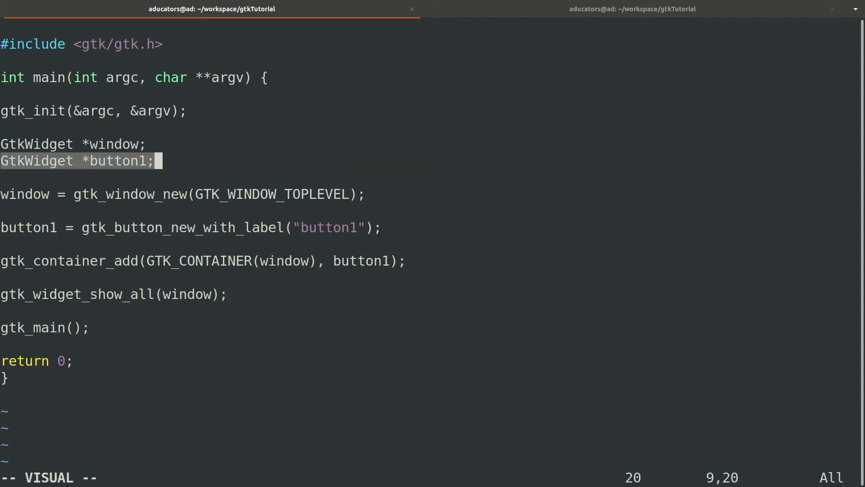
{"action": "key", "text": "Escape"}
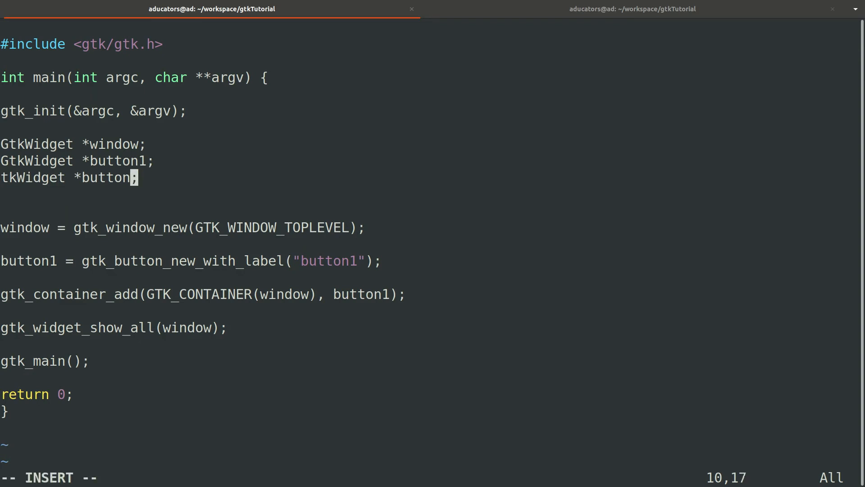
{"action": "type", "text": "2"}
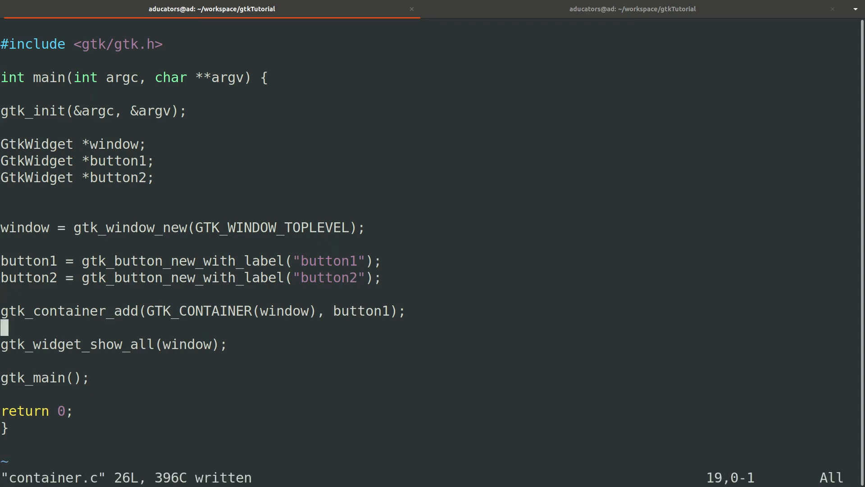
{"action": "key", "text": "V"}
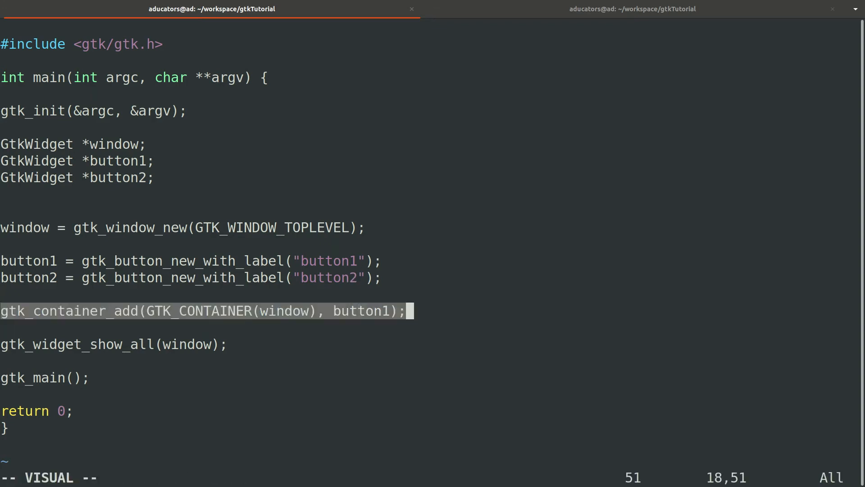
{"action": "key", "text": "Escape"}
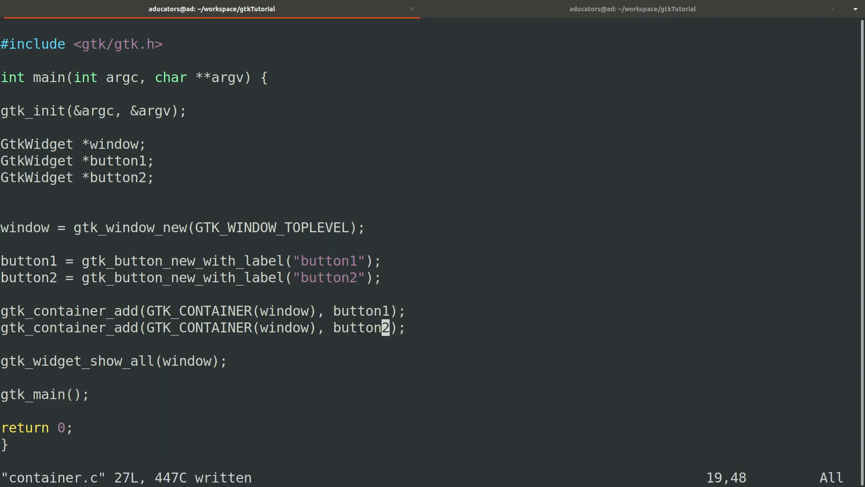
{"action": "mouse_move", "coordinate": [89, 185]}
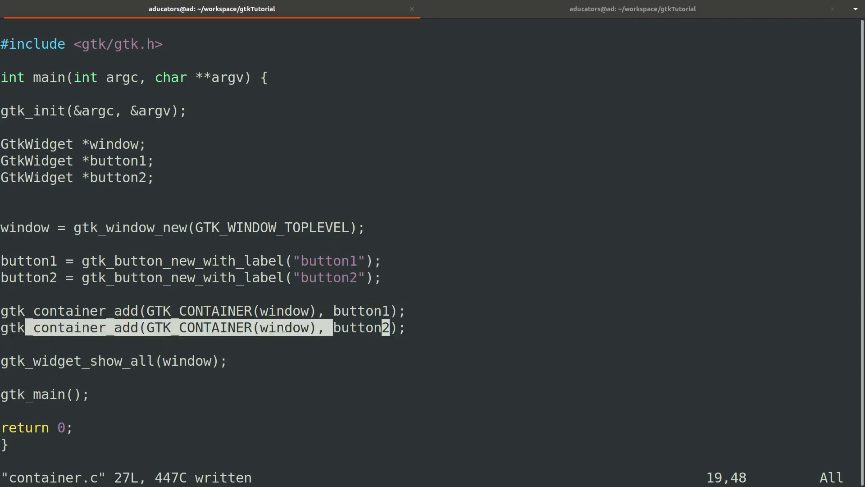
{"action": "left_click", "coordinate": [633, 9]}
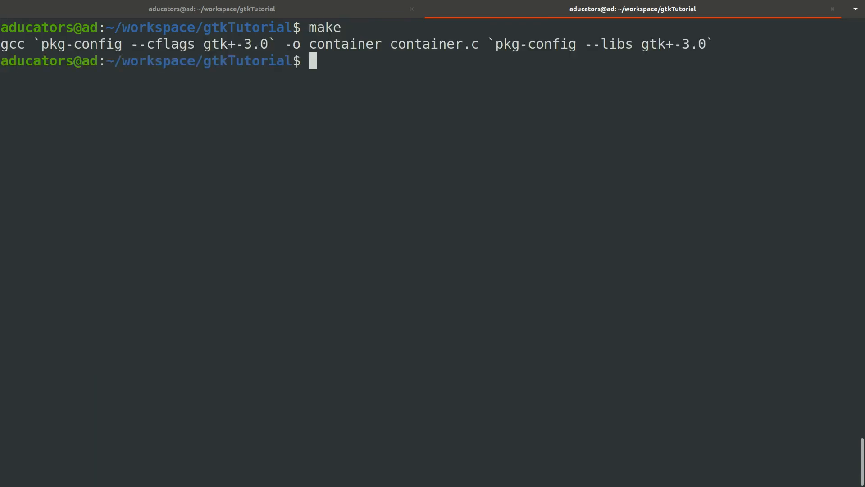
Step: Run ./container, note the one-widget GtkWindow warning, and close the button1 window
{"action": "type", "text": "./"}
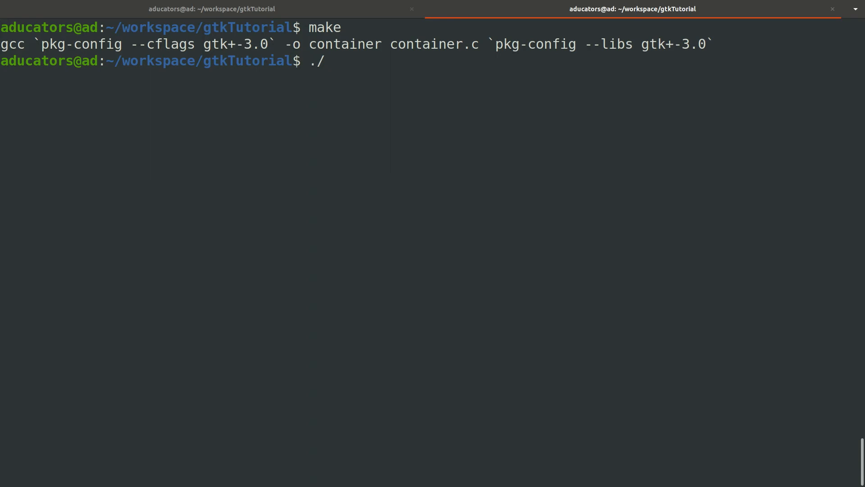
{"action": "type", "text": "container"}
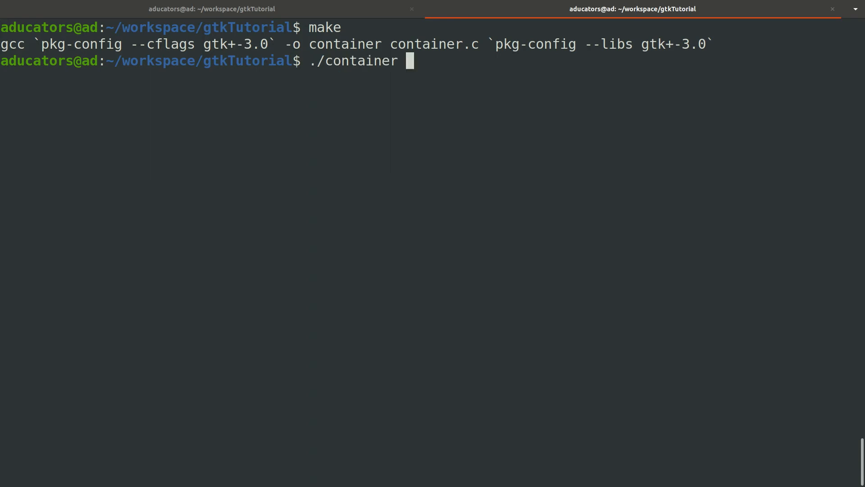
{"action": "key", "text": "Return"}
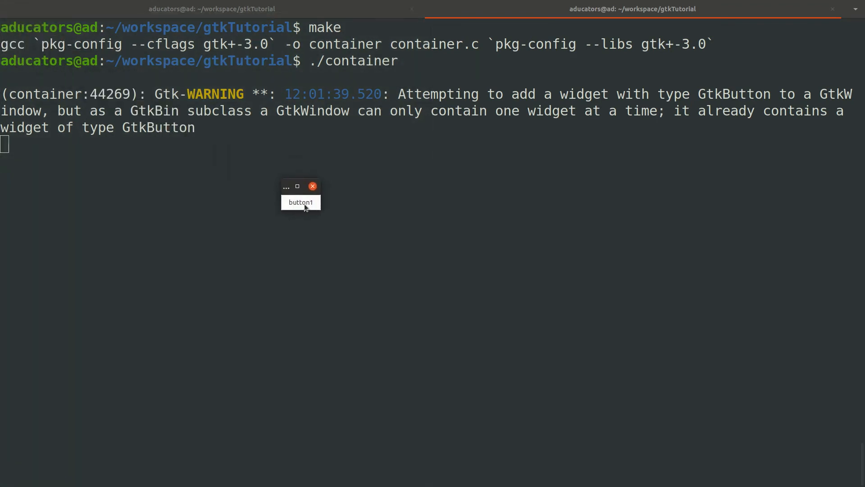
{"action": "mouse_move", "coordinate": [317, 206]}
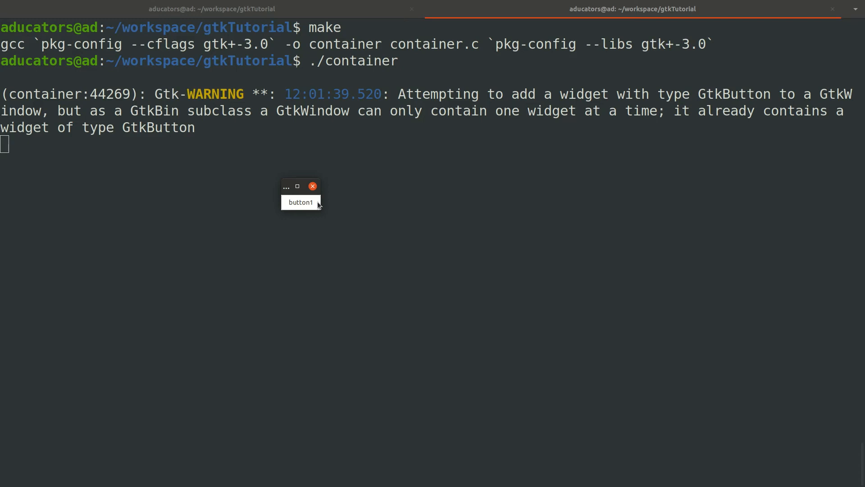
{"action": "left_click", "coordinate": [211, 9]}
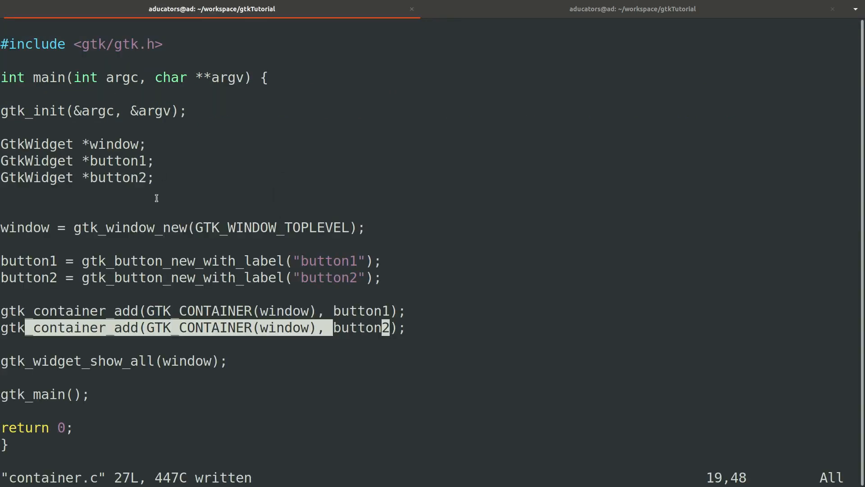
{"action": "mouse_move", "coordinate": [590, 37]}
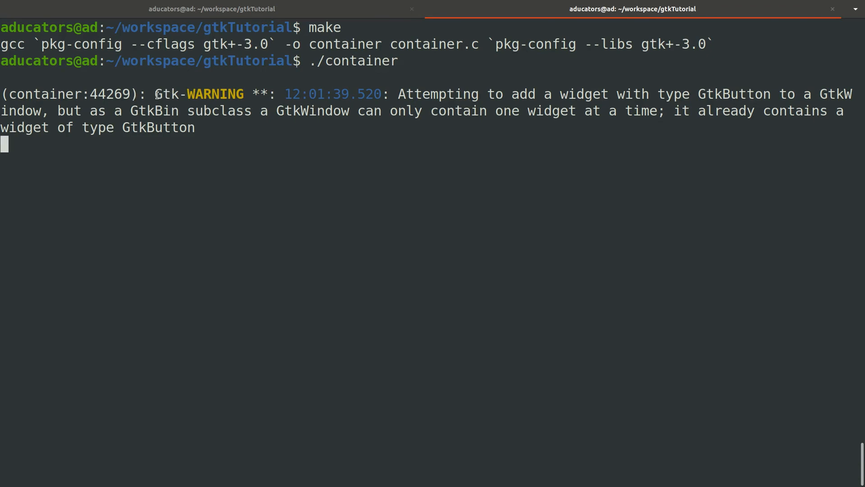
{"action": "mouse_move", "coordinate": [390, 91]}
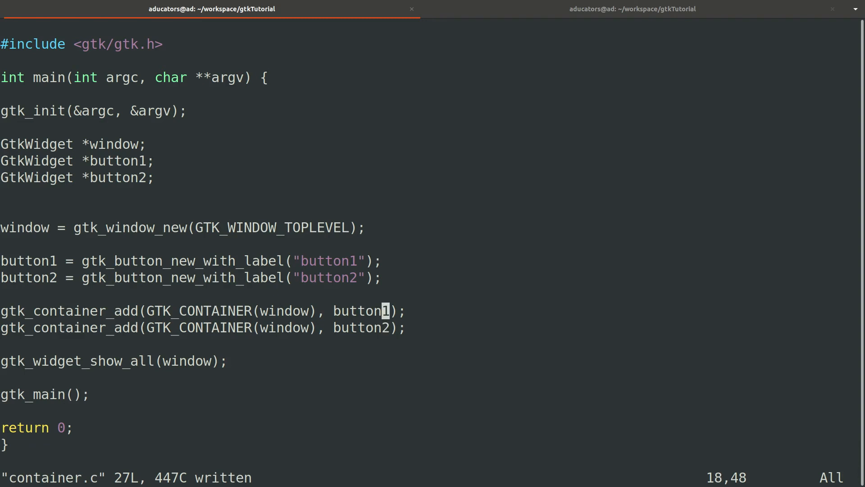
Step: Insert a gtk_container_remove(); line after the button1 add call
{"action": "key", "text": "o"}
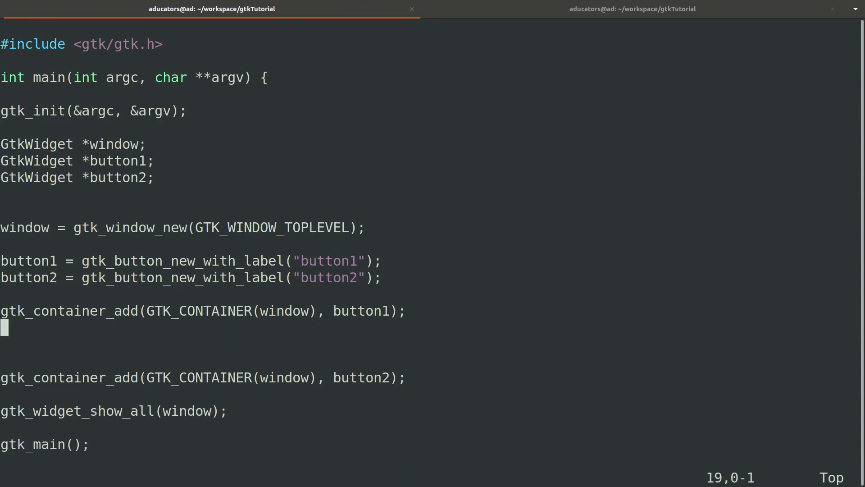
{"action": "type", "text": "gtk"}
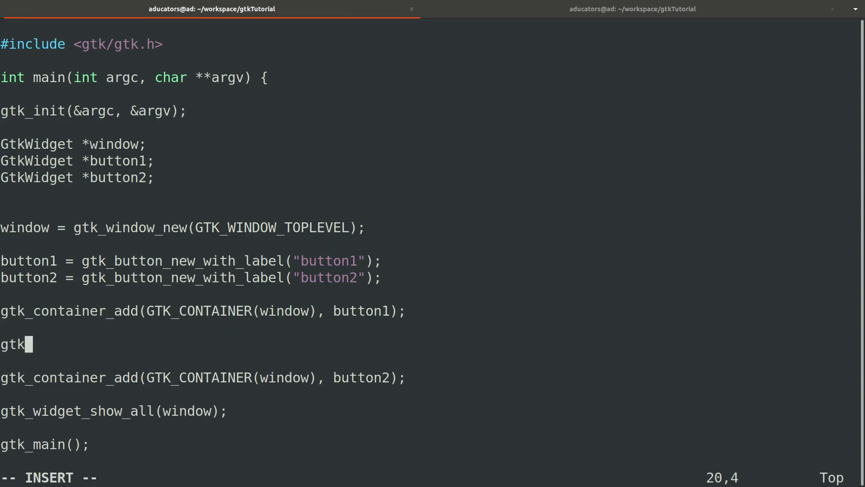
{"action": "type", "text": "_conta"}
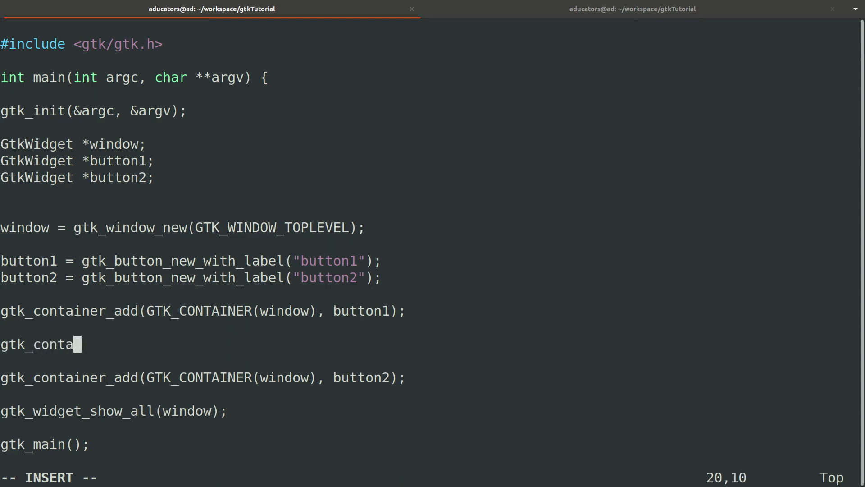
{"action": "type", "text": "iner_rem"}
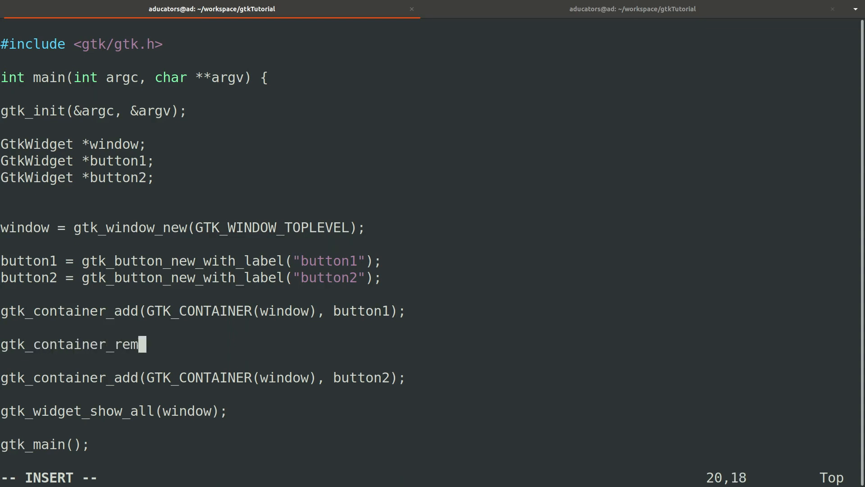
{"action": "type", "text": "ove()"}
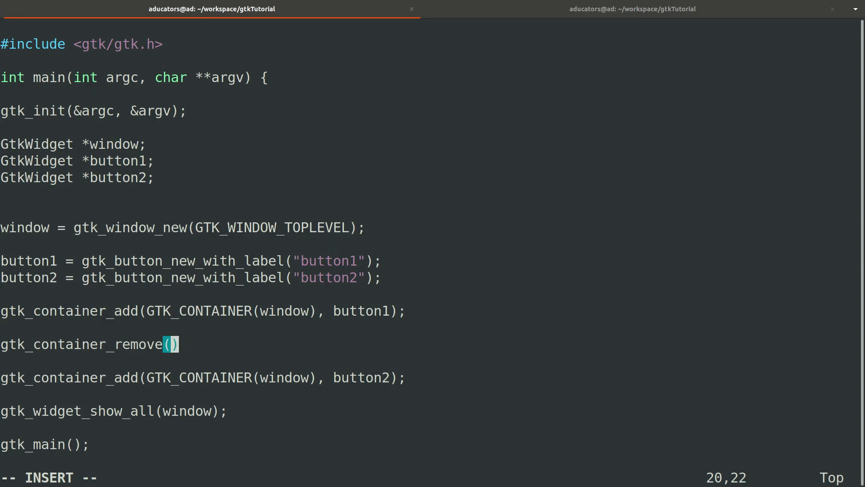
{"action": "type", "text": ";"}
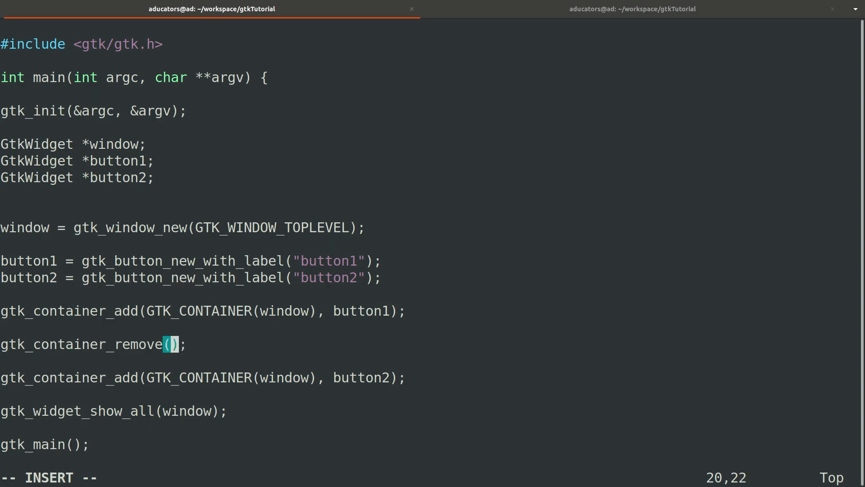
Step: Yank the GTK_CONTAINER(window), button1 arguments into the remove call and return to the shell
{"action": "key", "text": "v"}
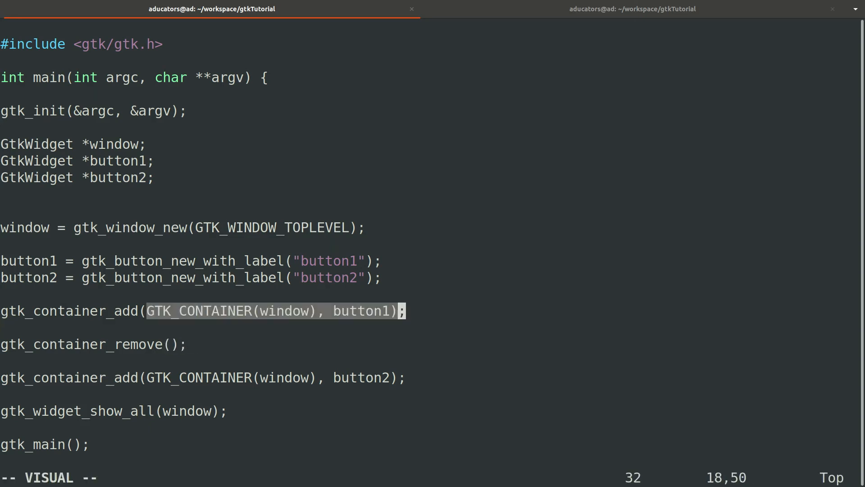
{"action": "key", "text": "Escape"}
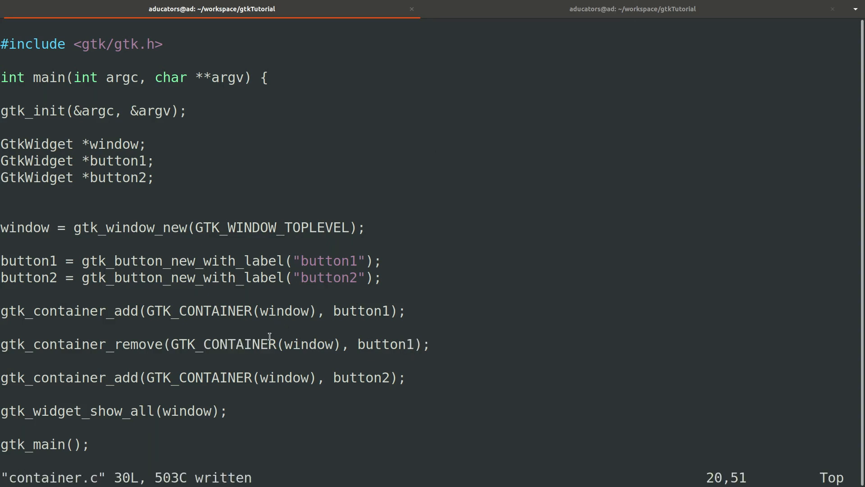
{"action": "double_click", "coordinate": [381, 343]}
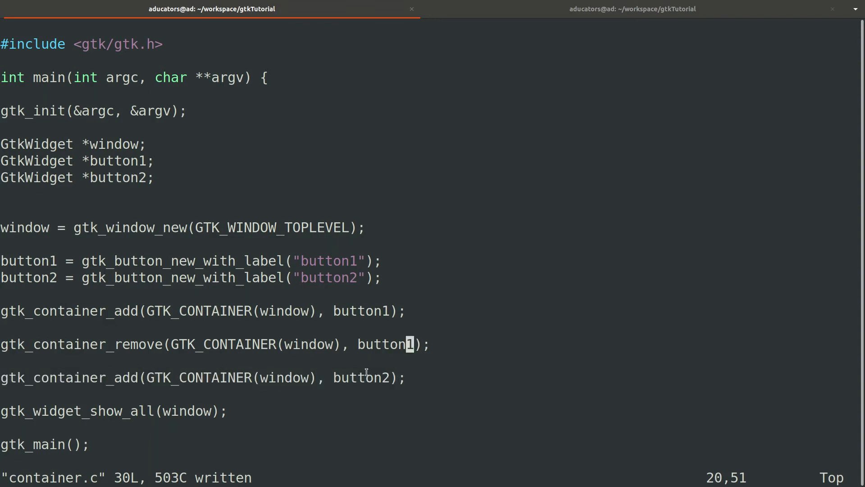
{"action": "mouse_move", "coordinate": [338, 368]}
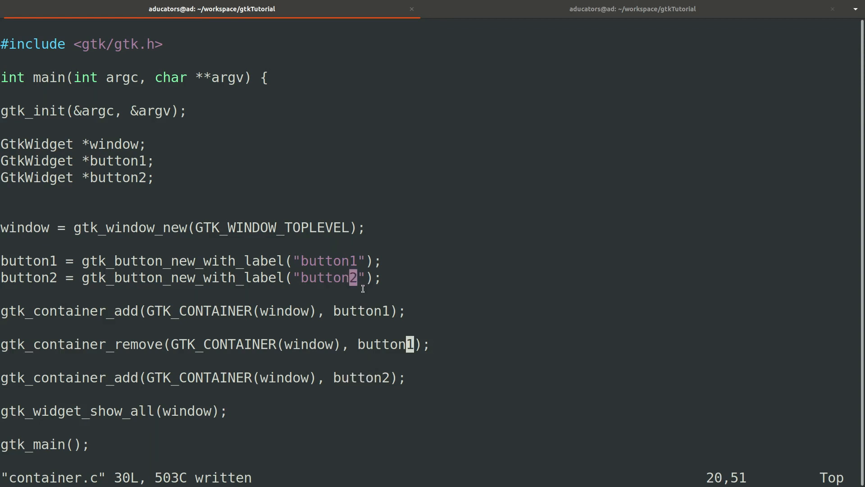
{"action": "left_click", "coordinate": [633, 9]}
{"action": "type", "text": "make"}
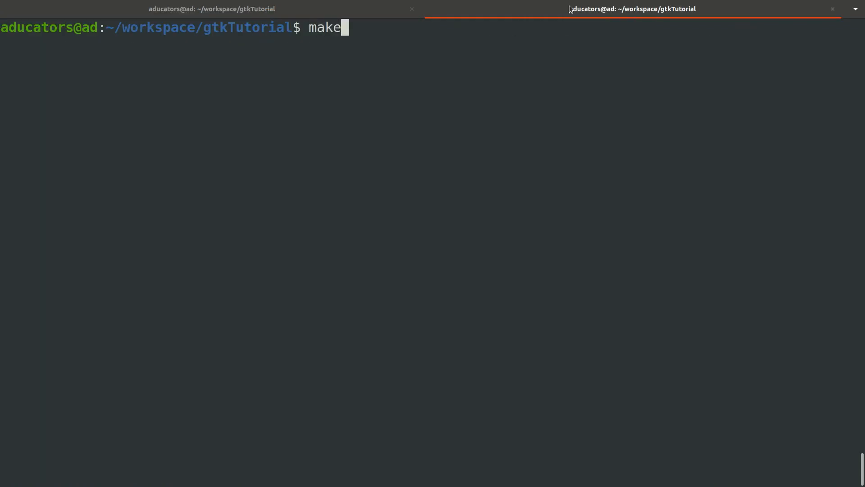
Step: Rebuild container with make and start running ./container
{"action": "key", "text": "Return"}
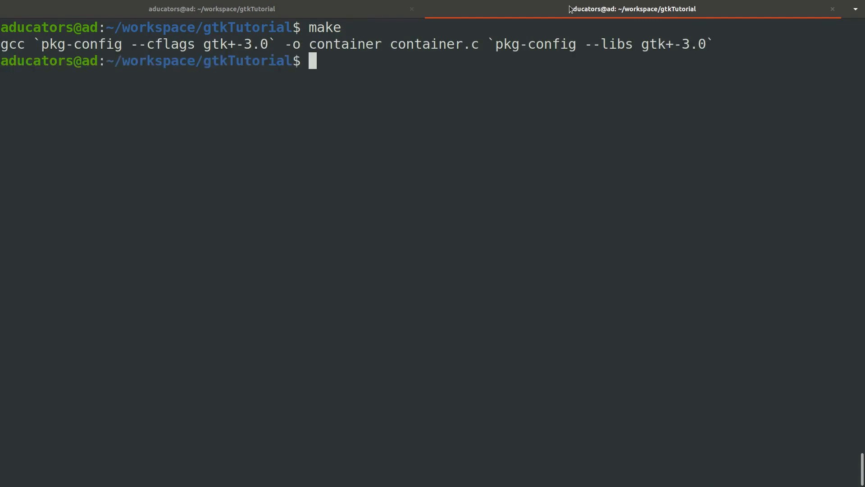
{"action": "type", "text": "./container"}
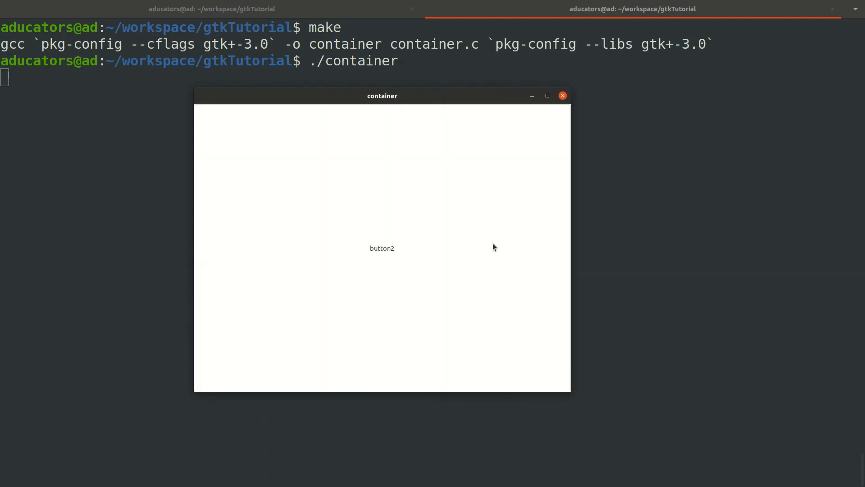
{"action": "mouse_move", "coordinate": [307, 187]}
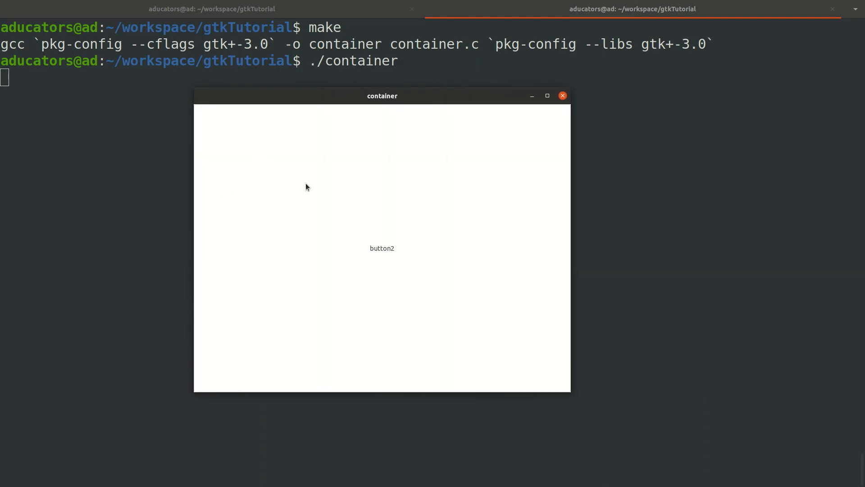
{"action": "mouse_move", "coordinate": [384, 175]}
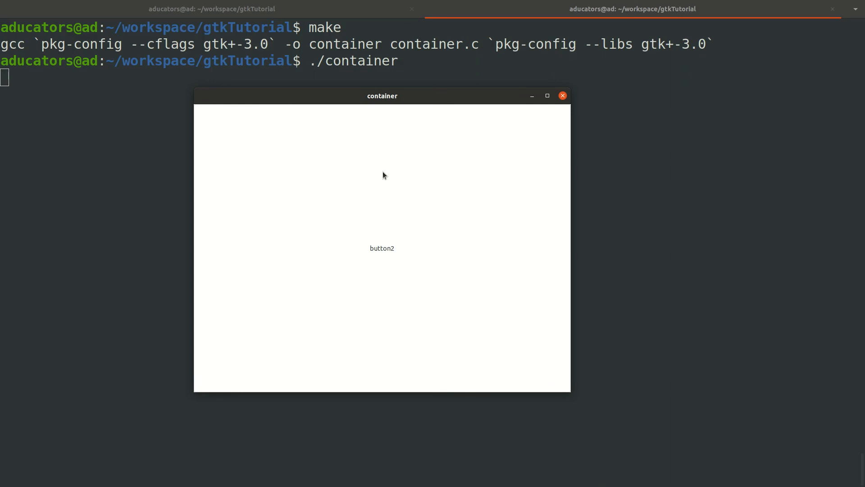
{"action": "mouse_move", "coordinate": [377, 286]}
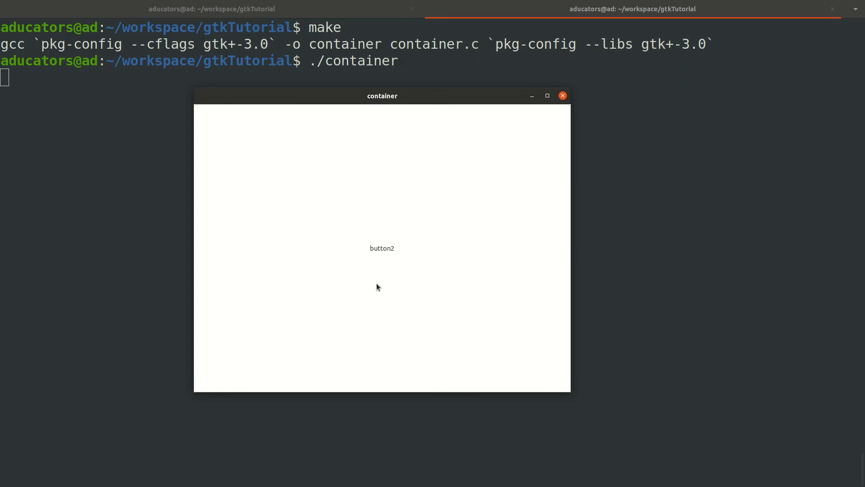
{"action": "mouse_move", "coordinate": [380, 180]}
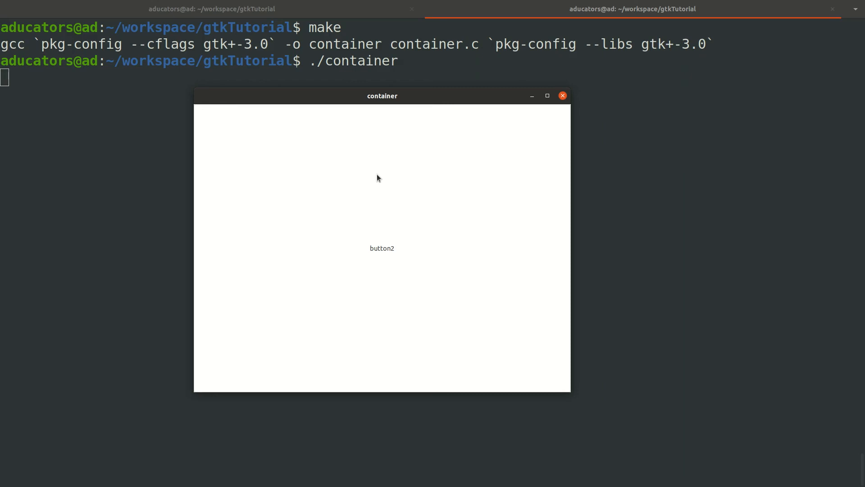
{"action": "mouse_move", "coordinate": [377, 202]}
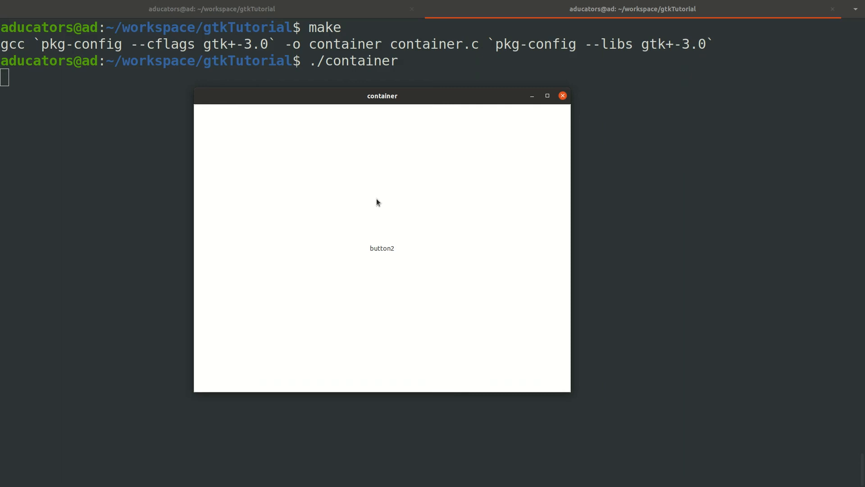
{"action": "mouse_move", "coordinate": [284, 160]}
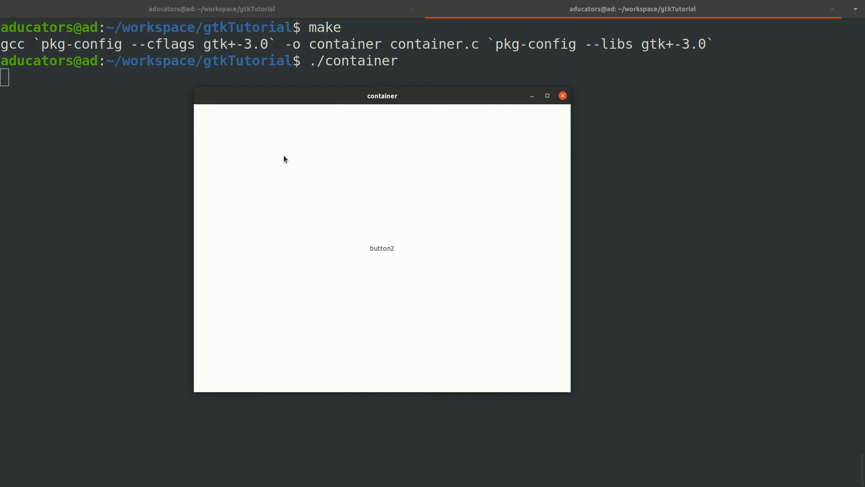
{"action": "mouse_move", "coordinate": [475, 287]}
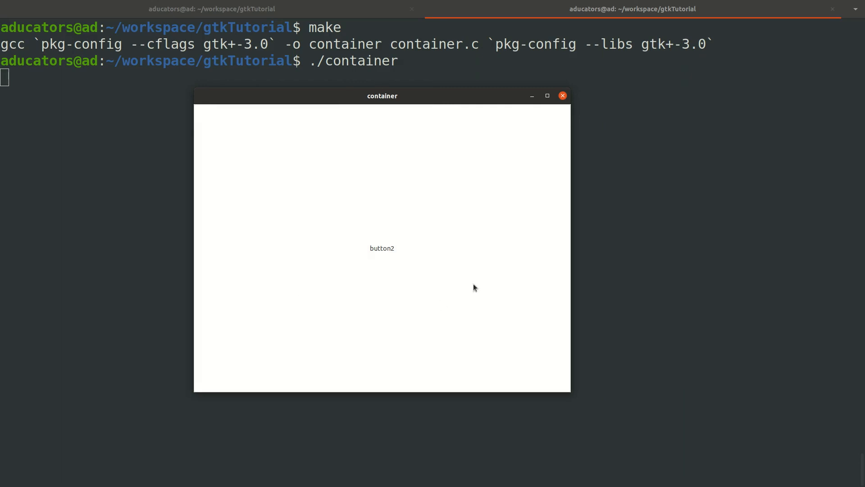